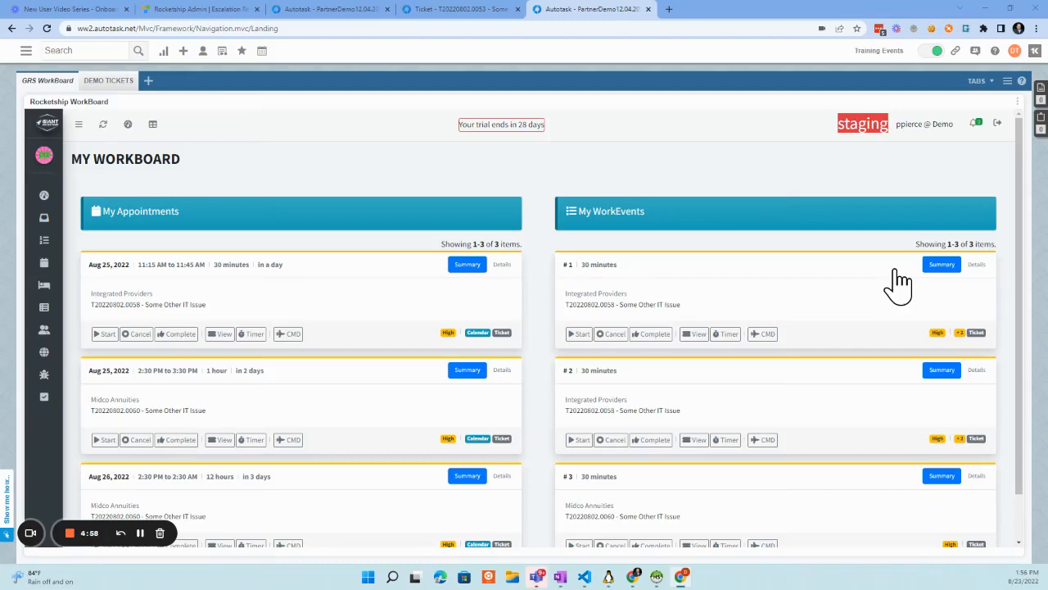
mouse_move(747, 321)
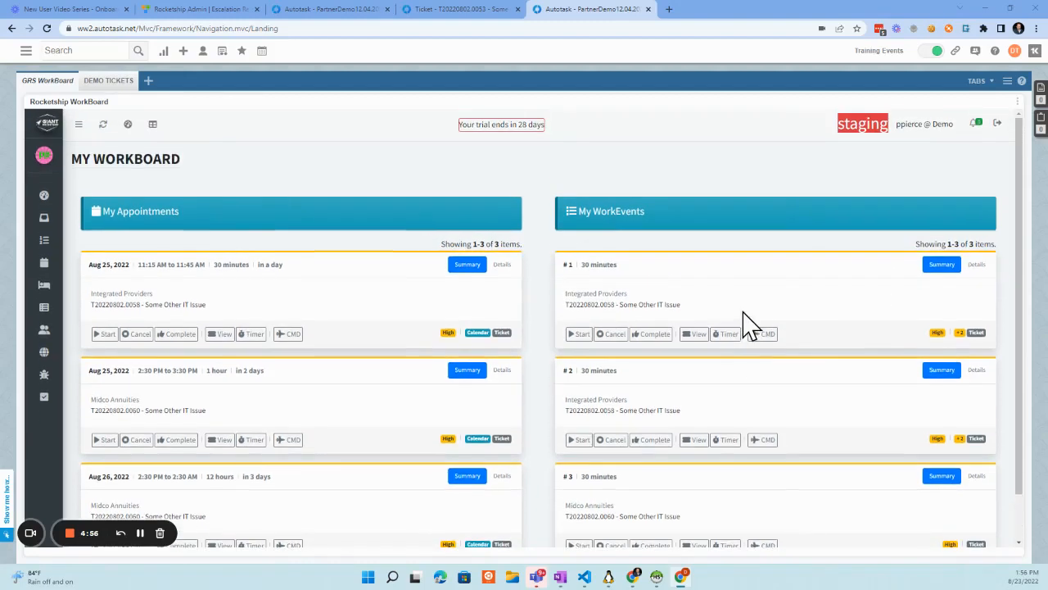
mouse_move(389, 230)
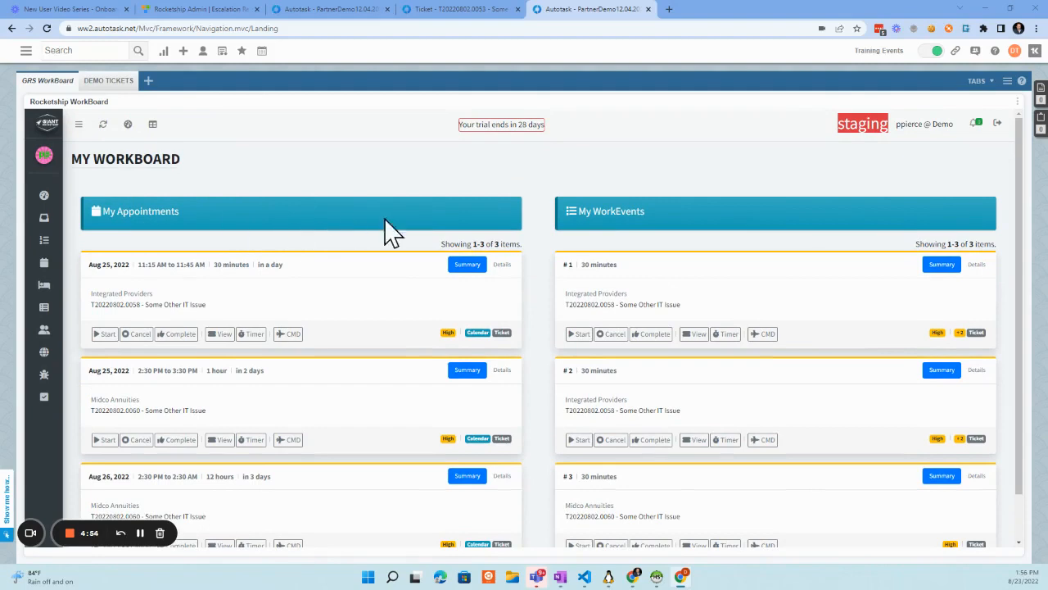
mouse_move(560, 226)
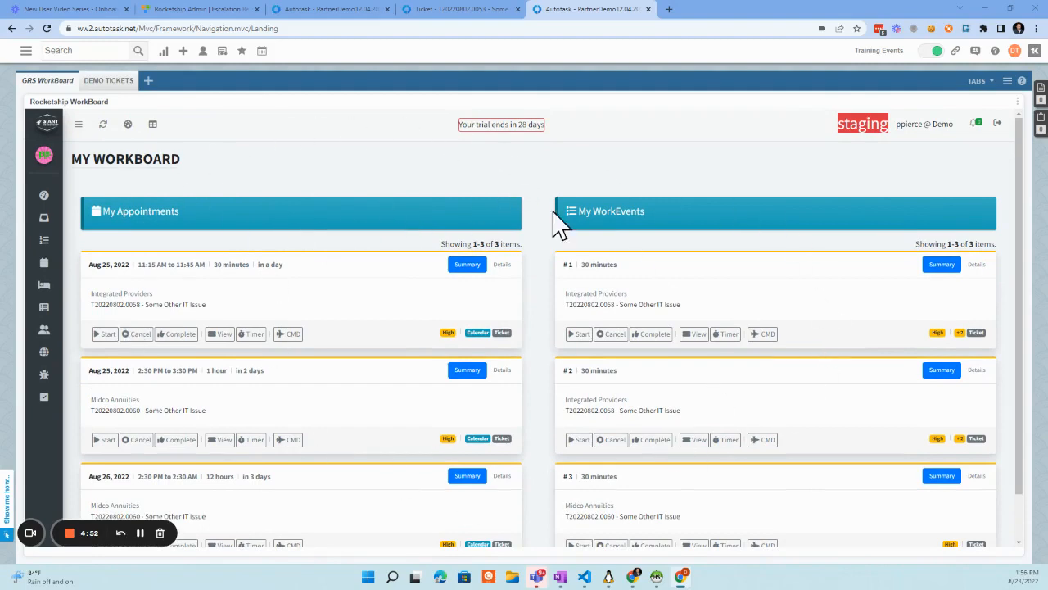
mouse_move(621, 392)
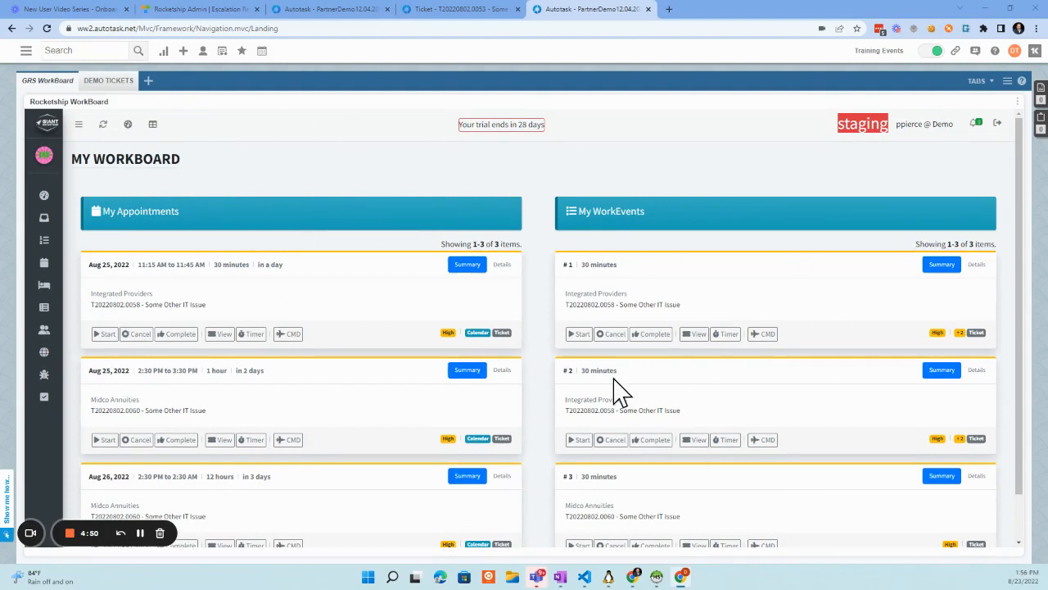
mouse_move(74, 123)
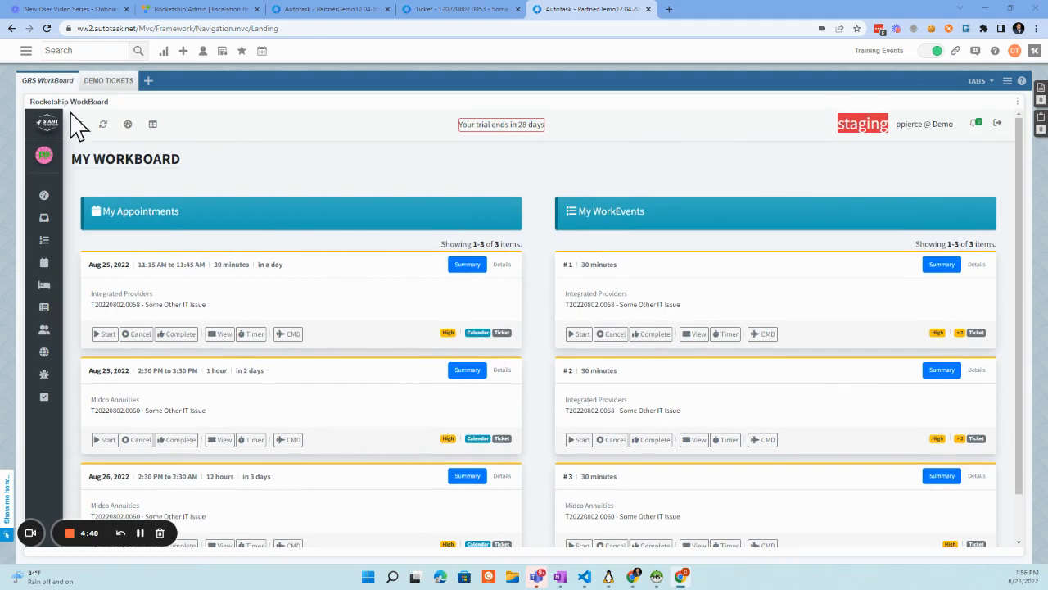
Review the Engineer Workboard appointments, expanding the first appointment's full details and the Started mapping
scroll("down", 3)
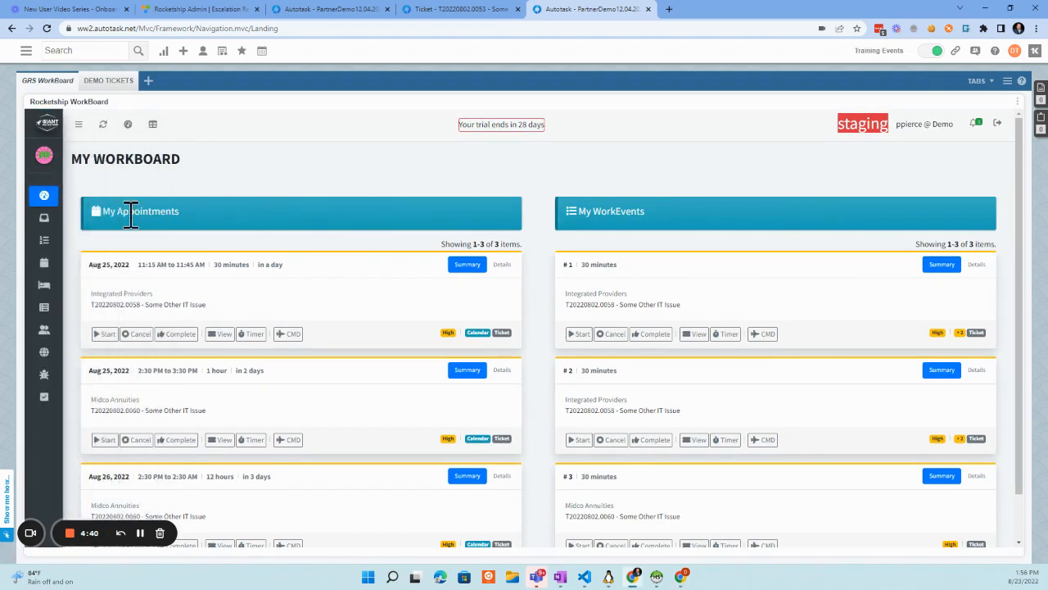
mouse_move(331, 205)
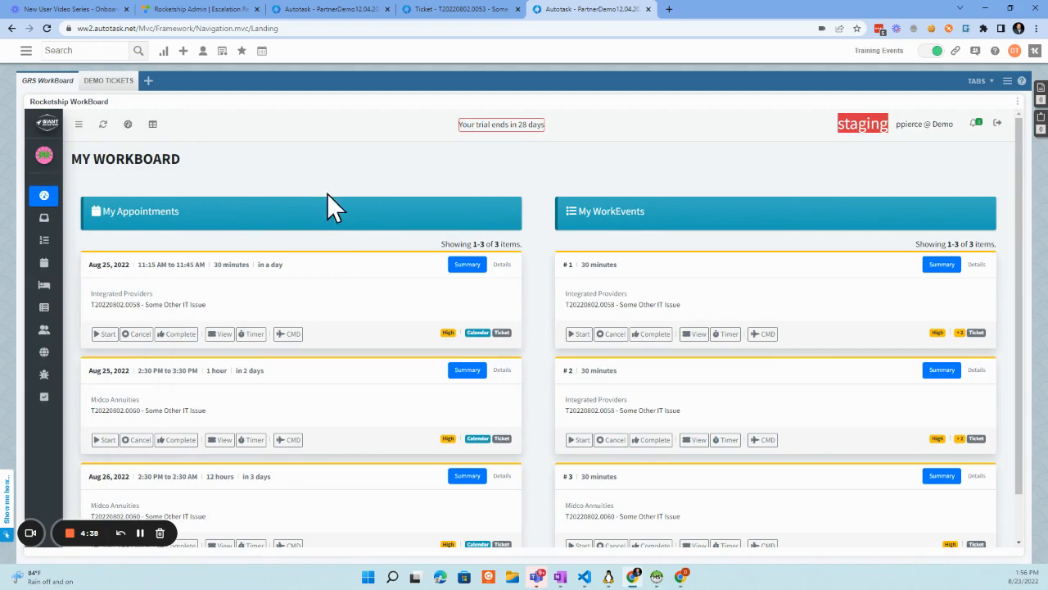
mouse_move(619, 213)
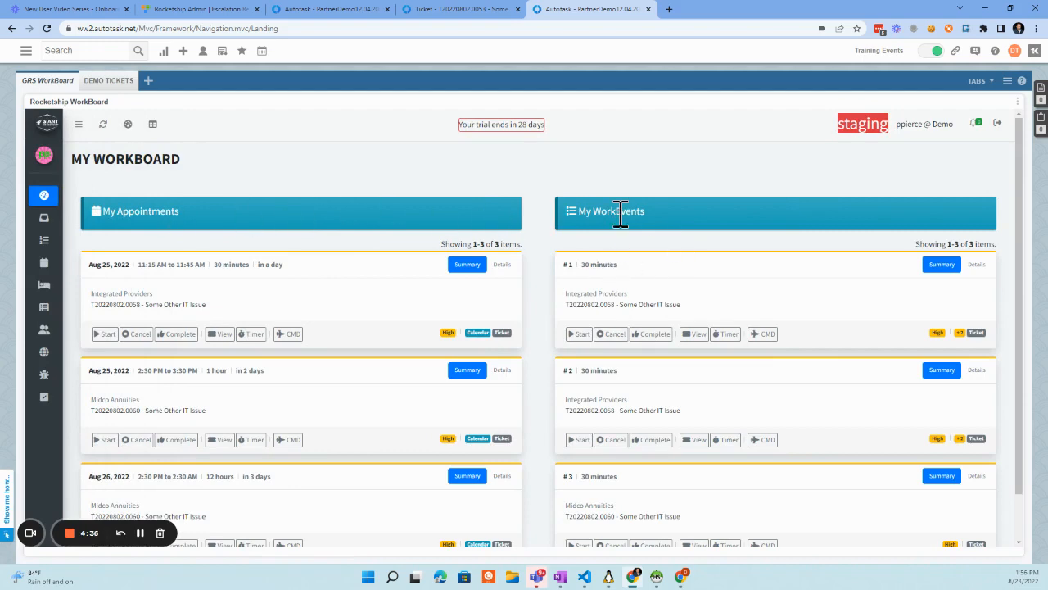
mouse_move(686, 472)
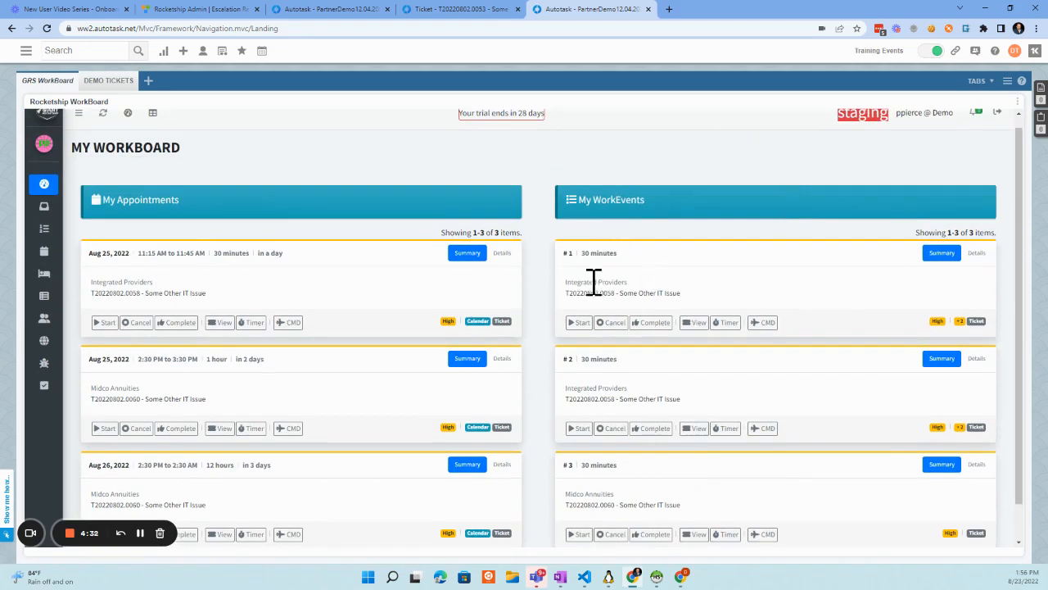
mouse_move(639, 482)
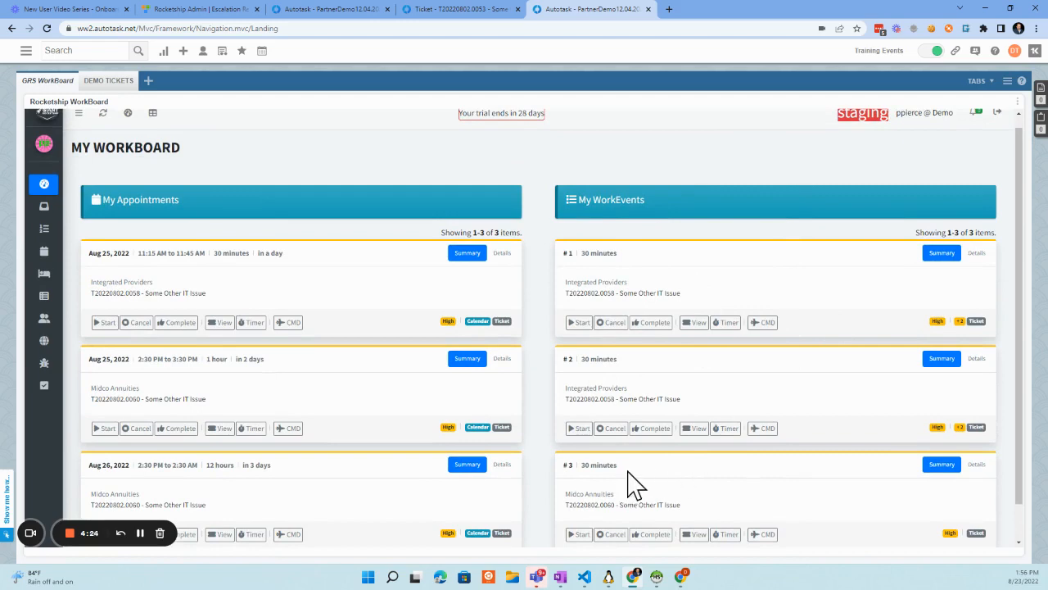
mouse_move(610, 246)
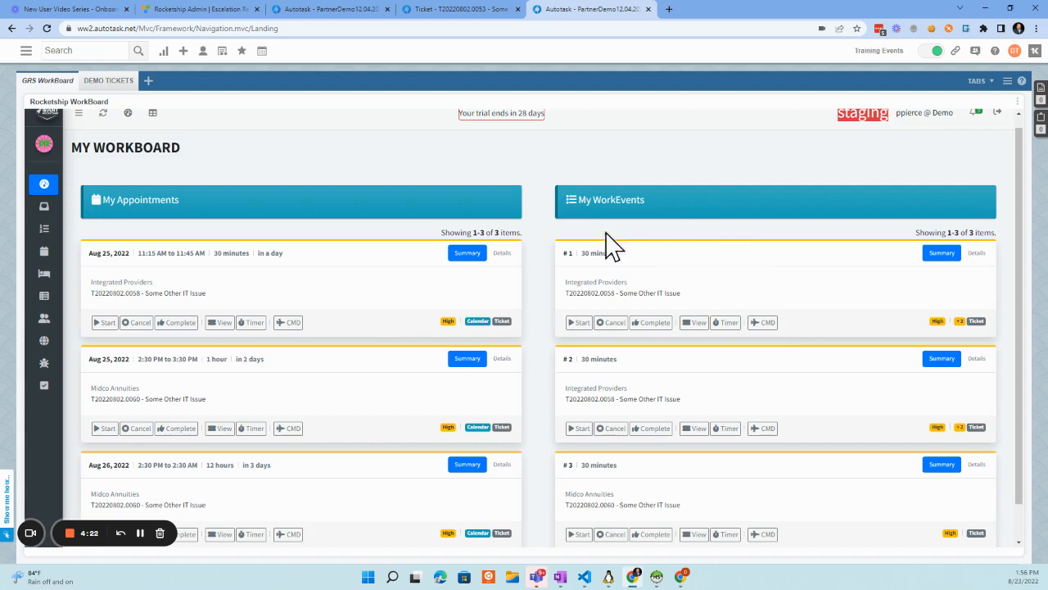
mouse_move(624, 271)
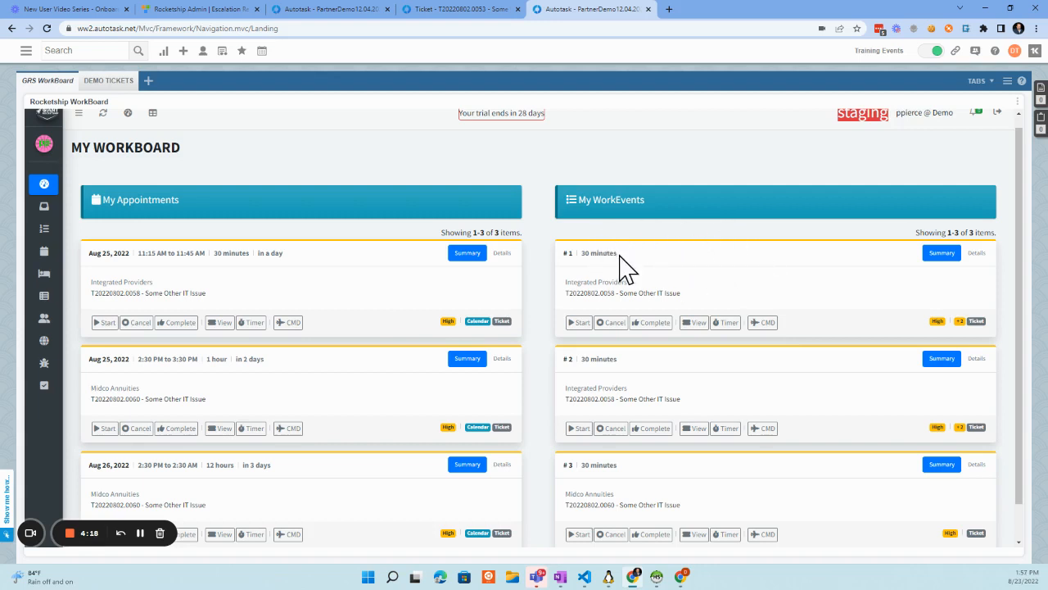
mouse_move(696, 344)
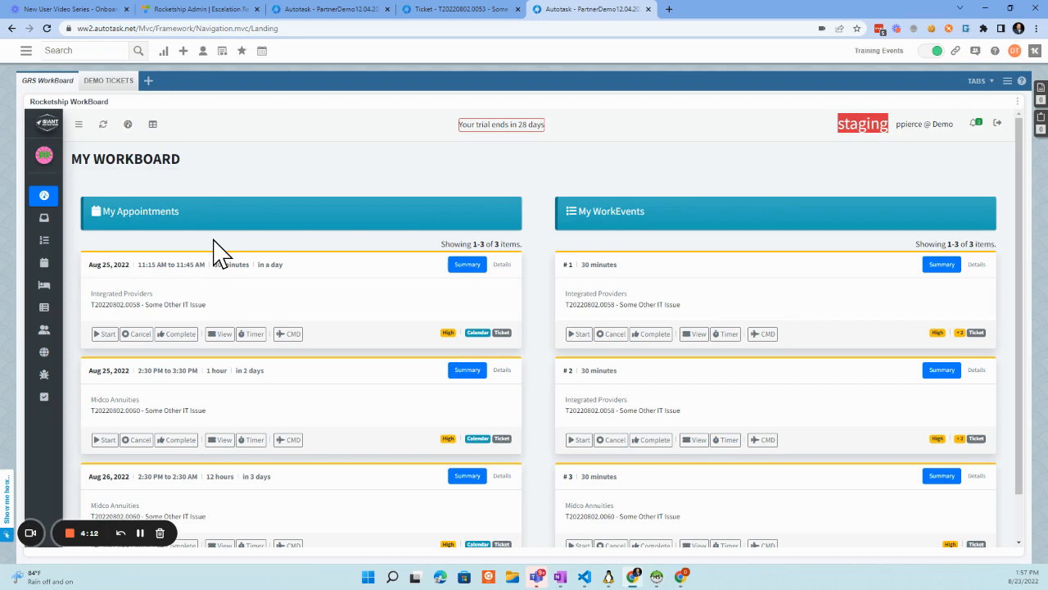
scroll("down", 3)
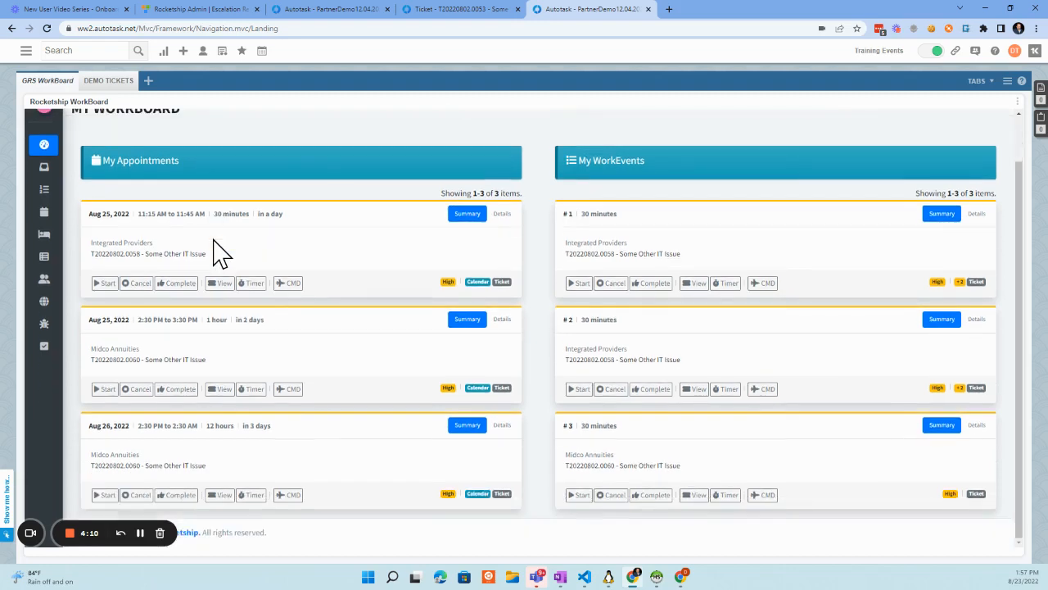
scroll("up", 3)
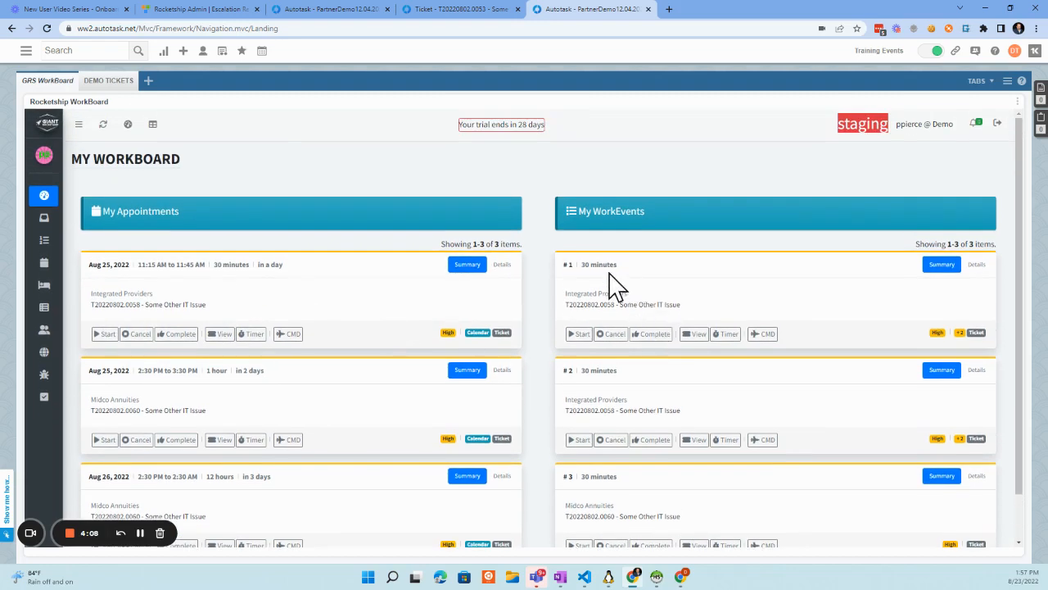
mouse_move(631, 272)
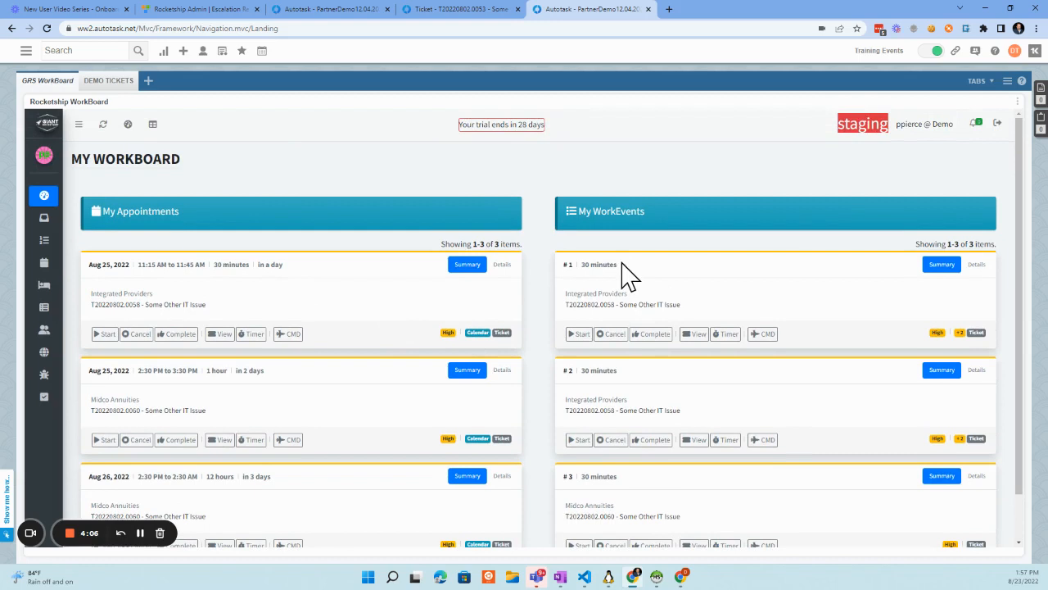
mouse_move(231, 265)
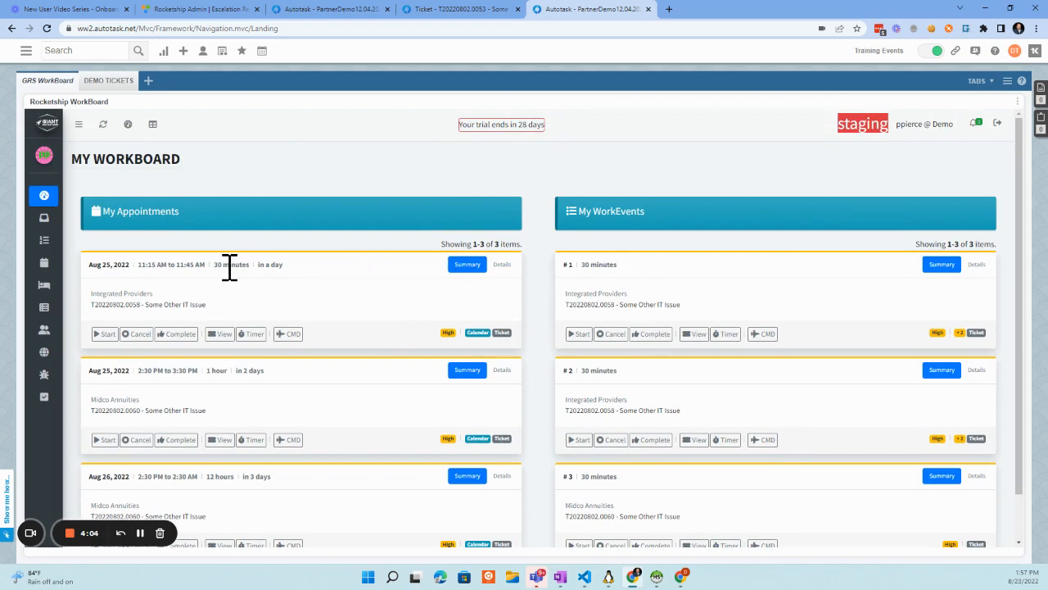
double_click(180, 263)
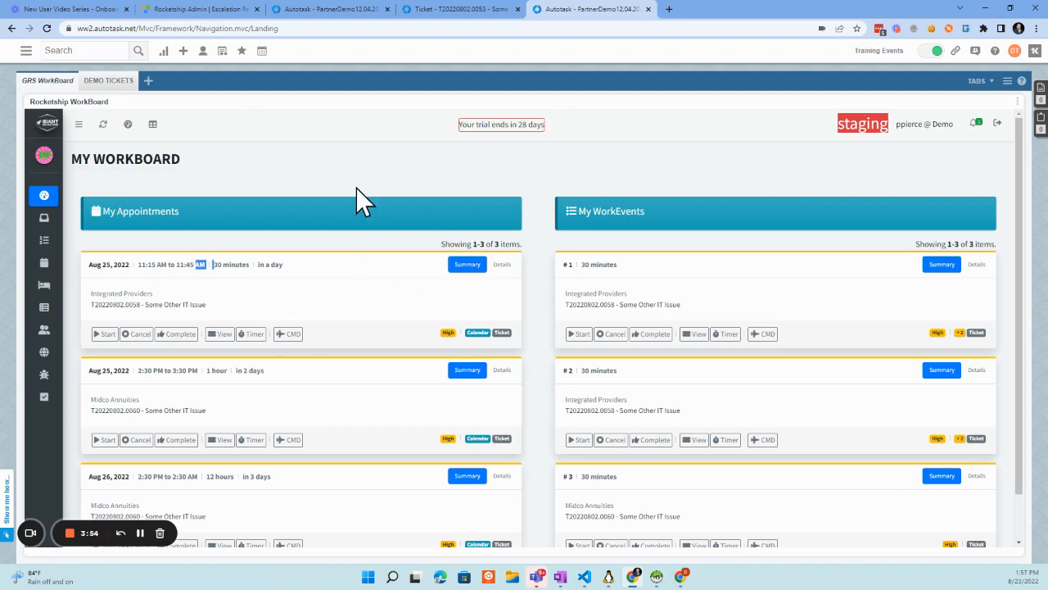
left_click(501, 264)
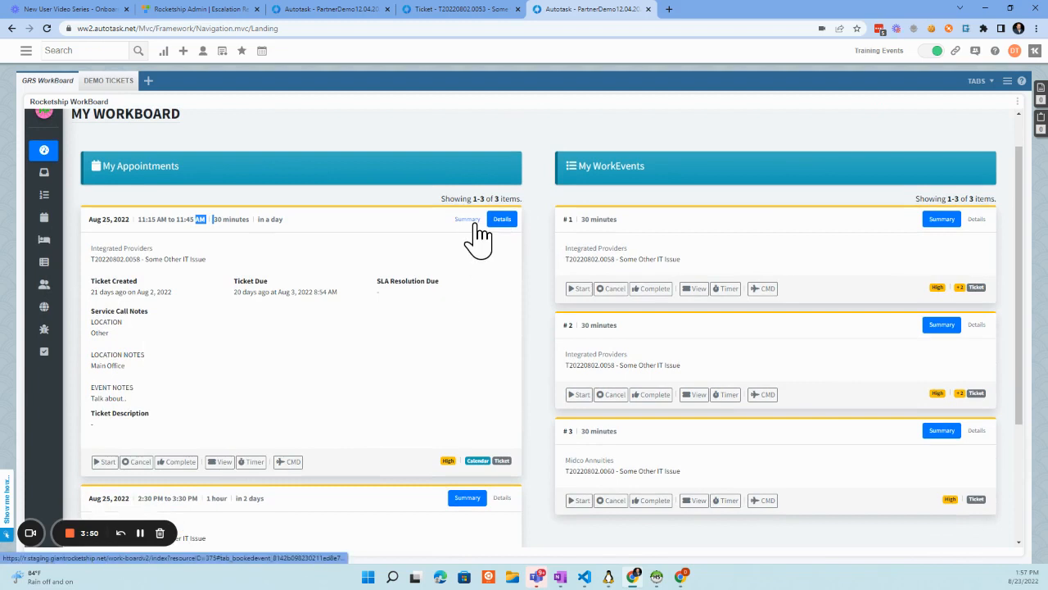
mouse_move(216, 369)
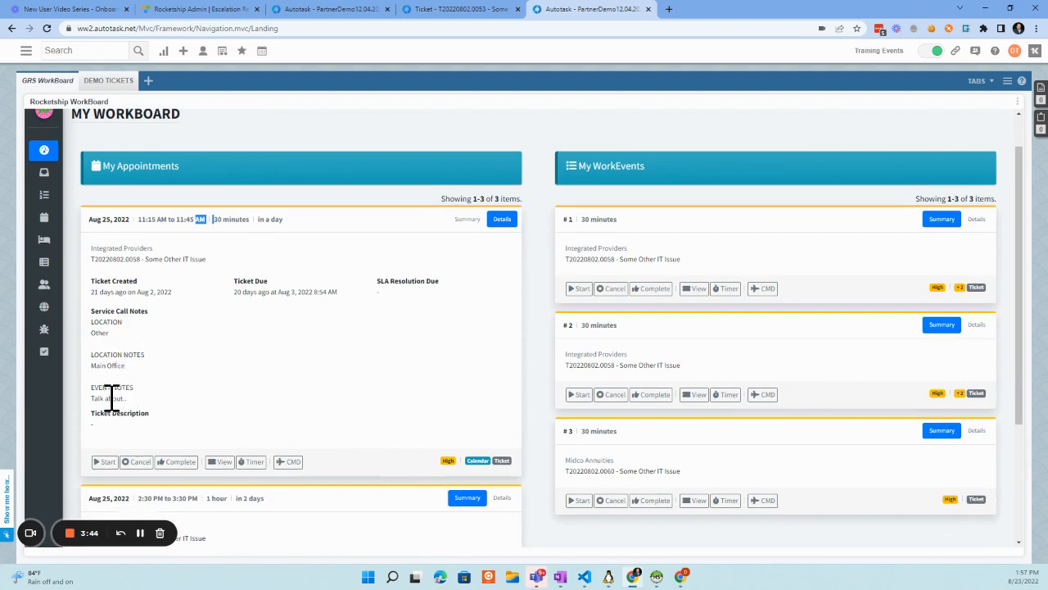
mouse_move(277, 361)
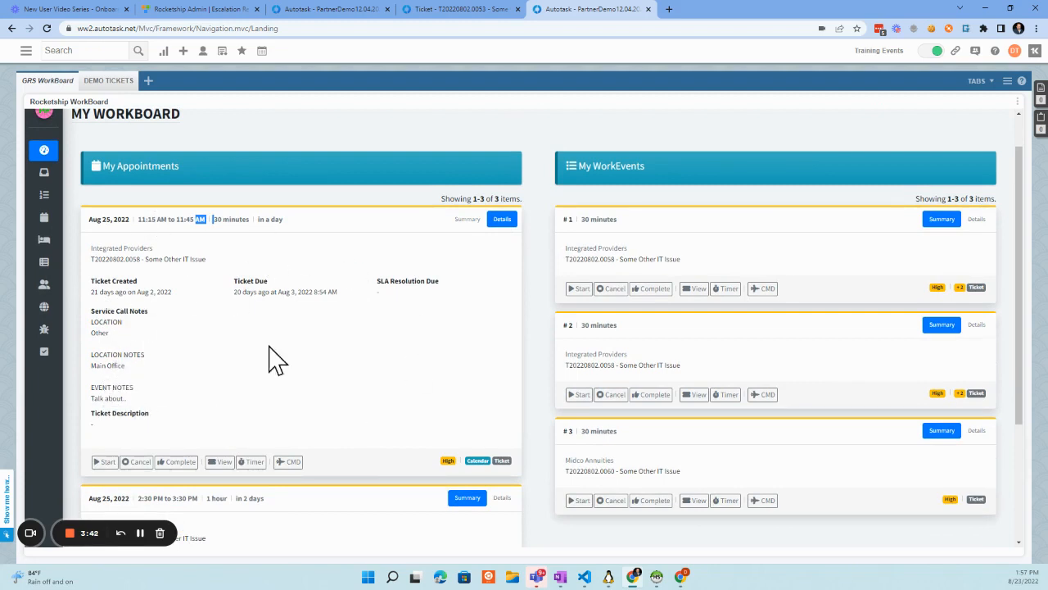
mouse_move(652, 259)
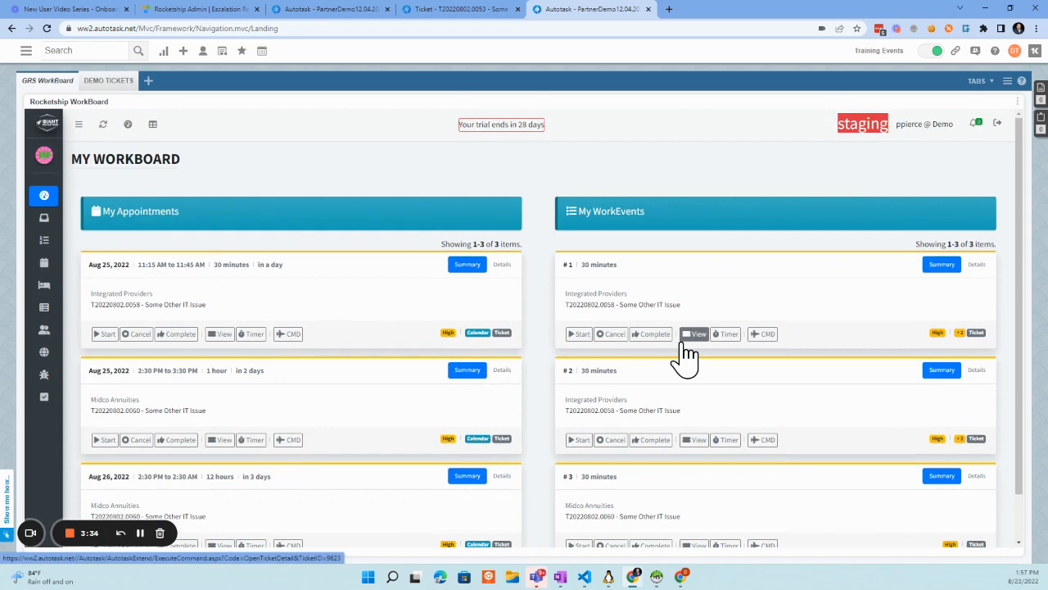
scroll("down", 3)
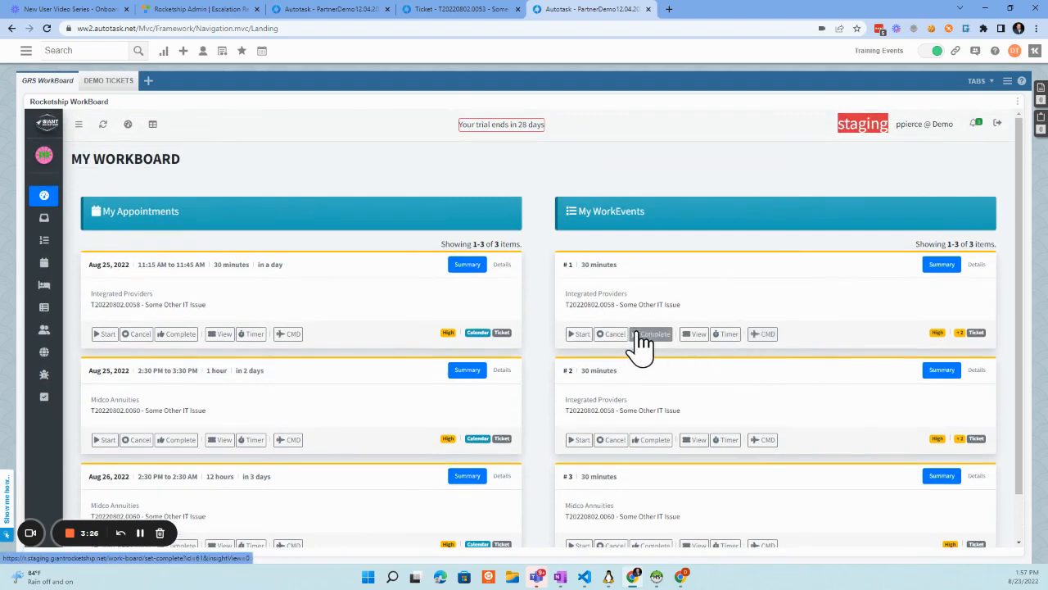
mouse_move(694, 334)
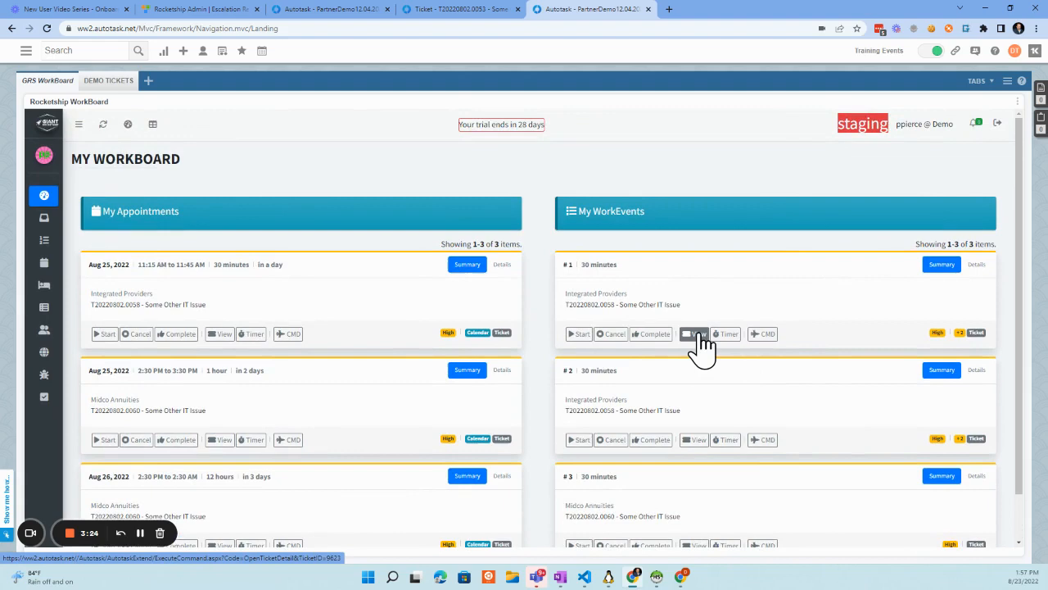
mouse_move(722, 359)
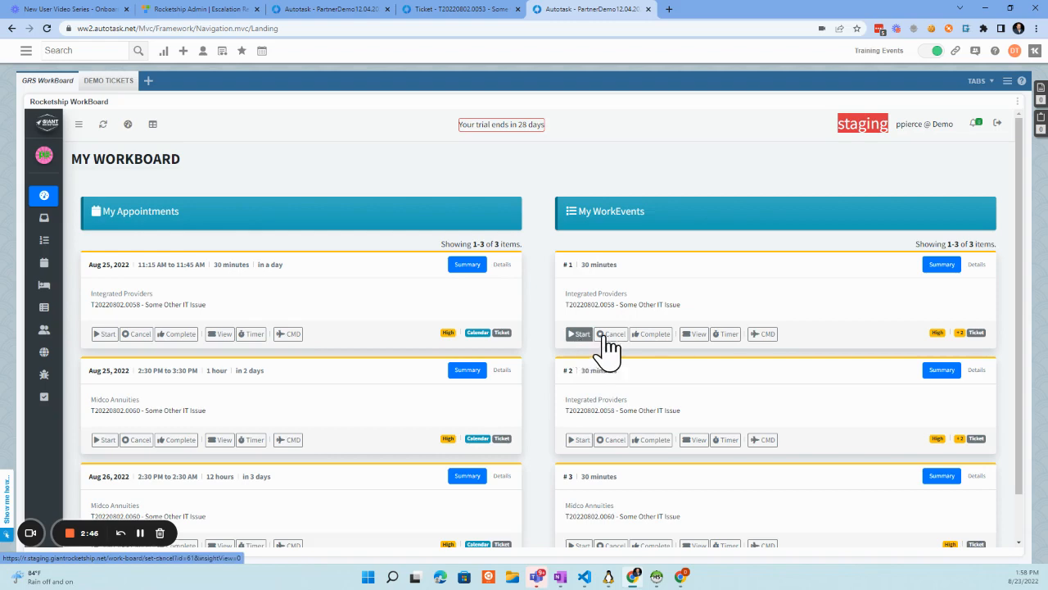
mouse_move(429, 69)
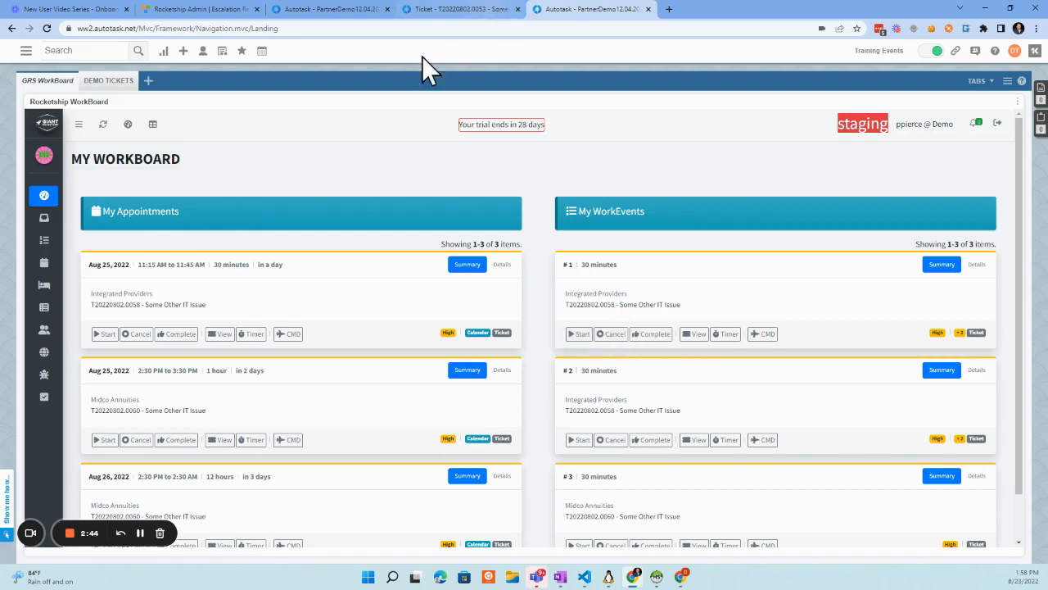
Switch to the Rocketship admin site and bring up the macro list showing WorkBoard - Resource Starts Work
left_click(199, 10)
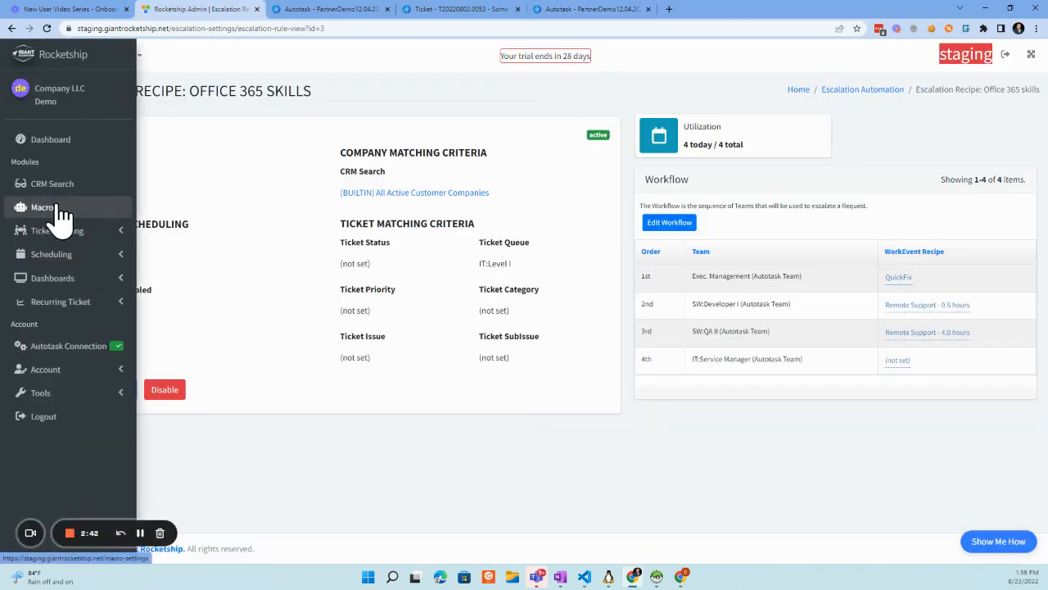
left_click(53, 278)
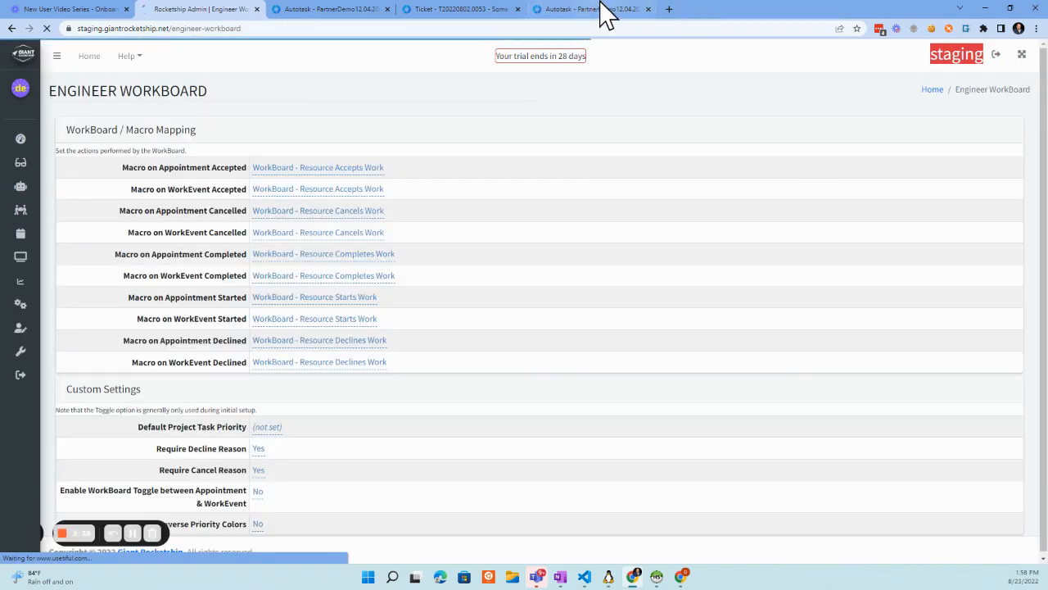
left_click(196, 10)
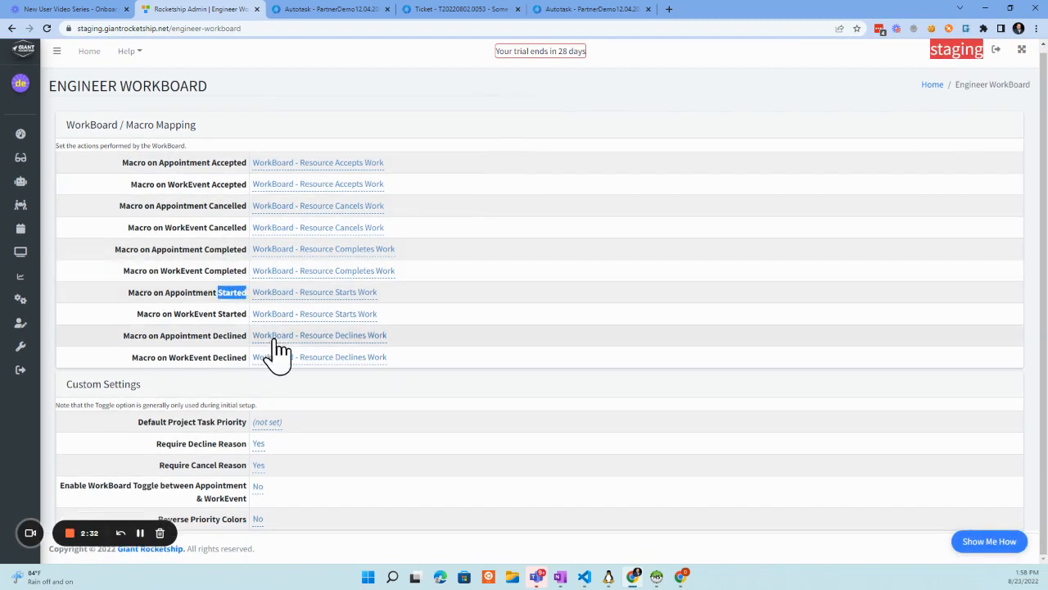
left_click(590, 10)
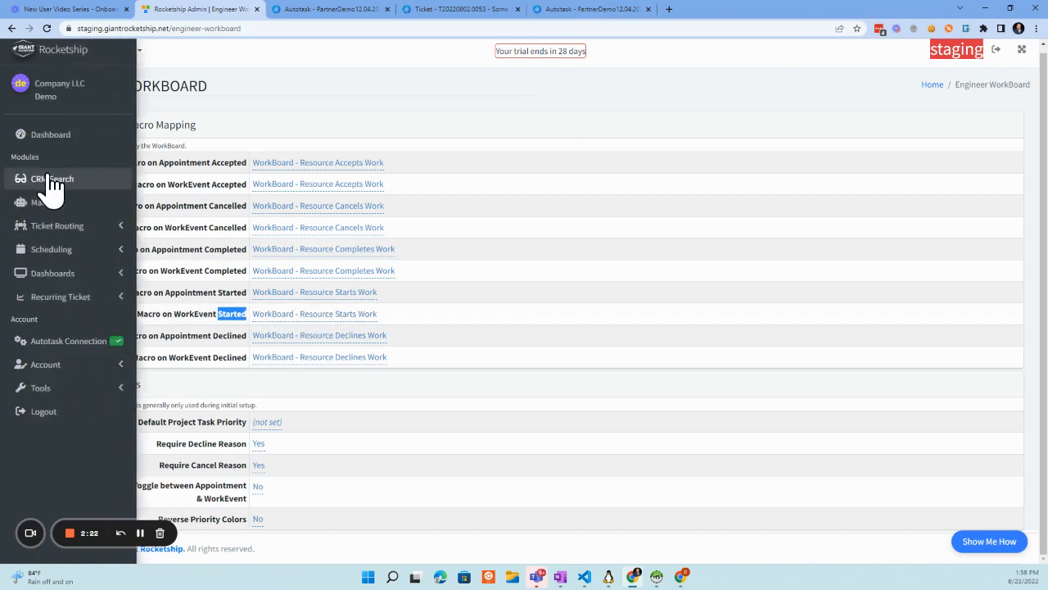
left_click(56, 50)
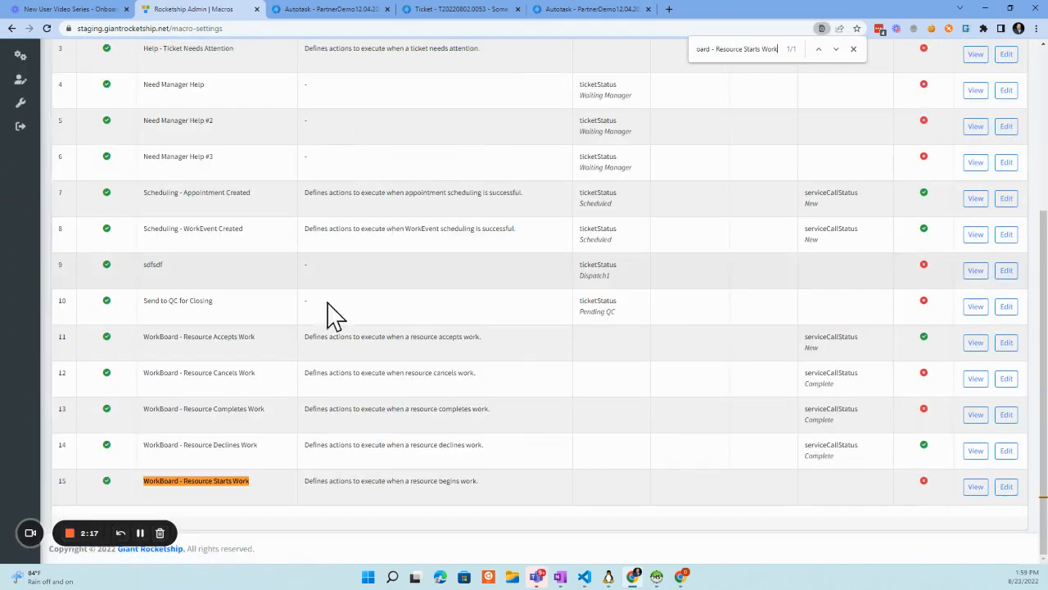
Edit Resource Starts Work so its Resulting Ticket Status is In Progress, save changes, and return to Autotask
left_click(1006, 486)
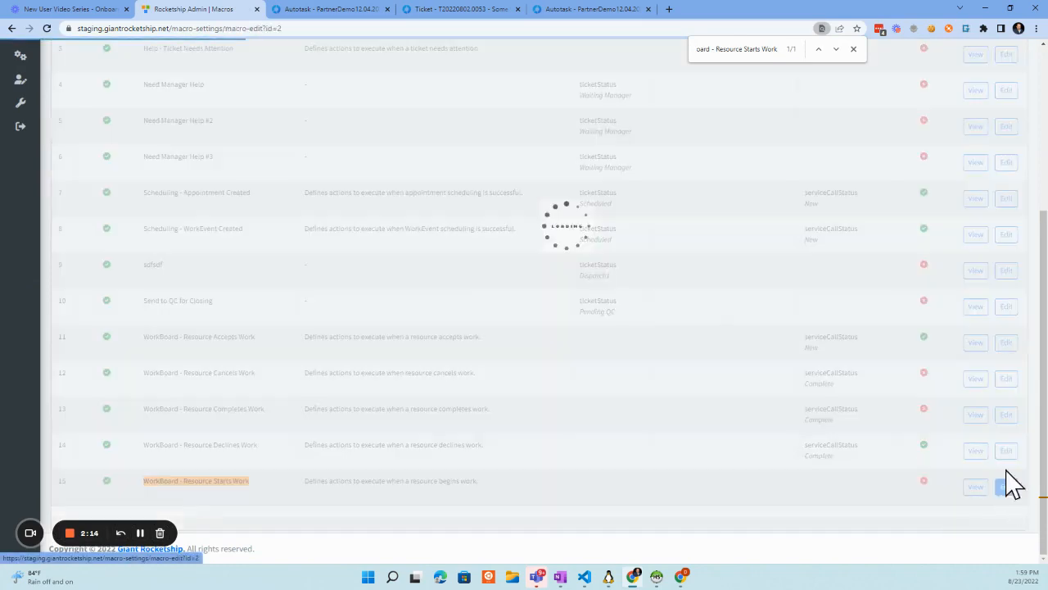
left_click(1005, 486)
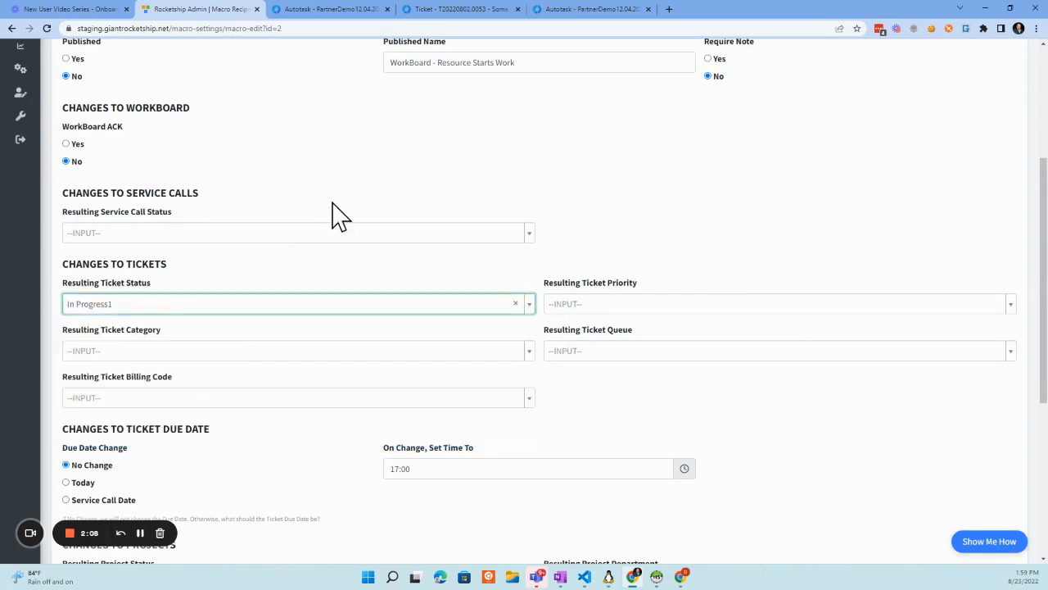
left_click(298, 232)
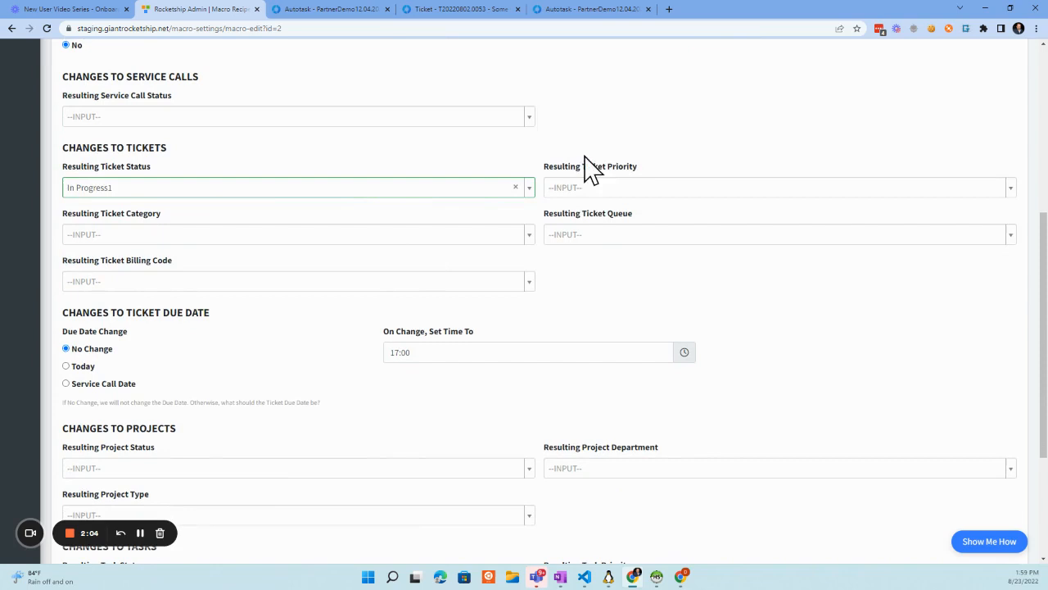
scroll("down", 3)
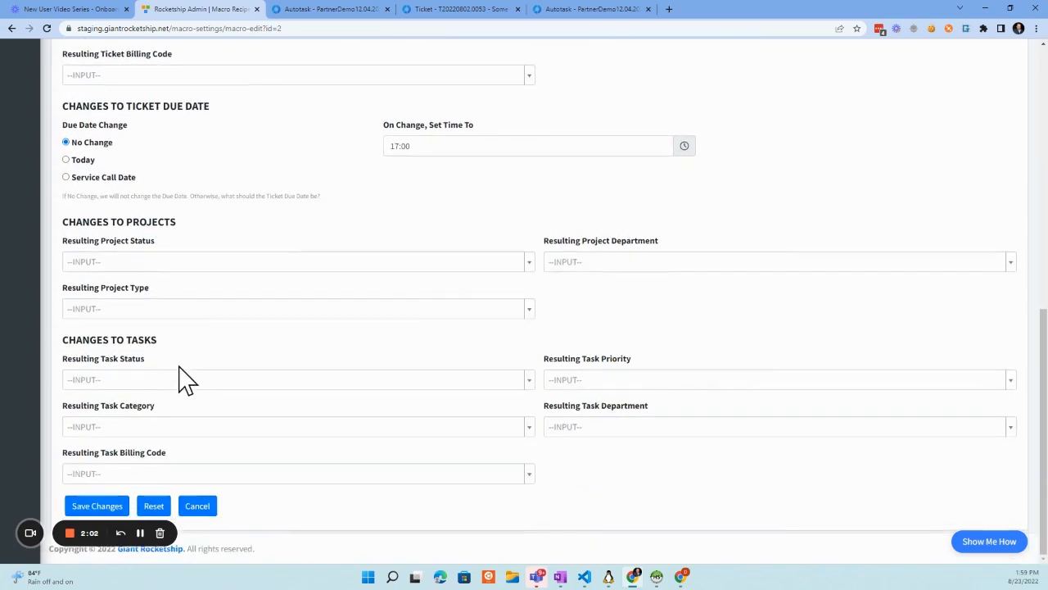
mouse_move(294, 387)
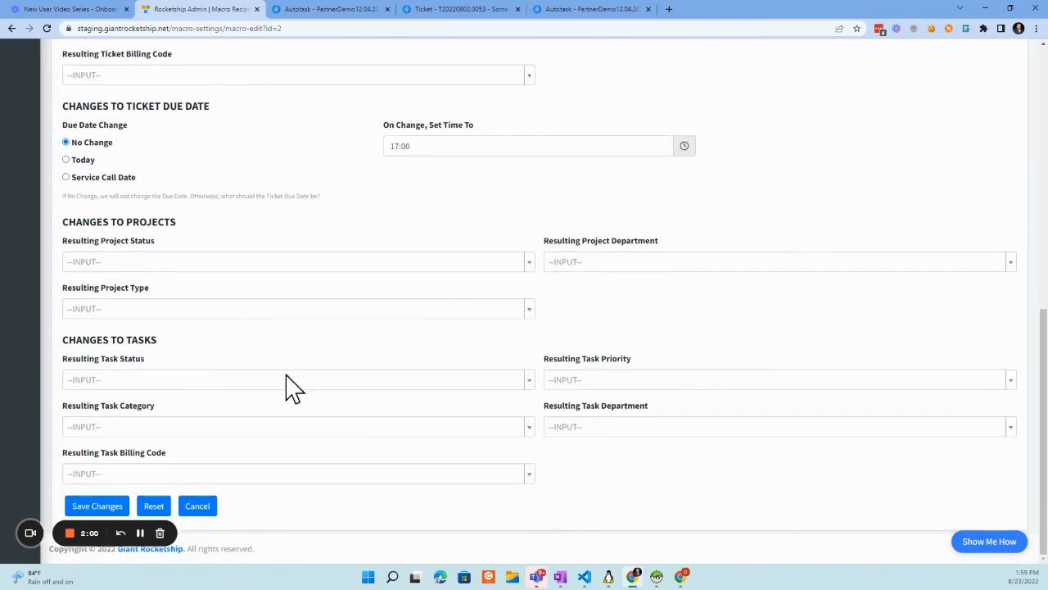
left_click(96, 505)
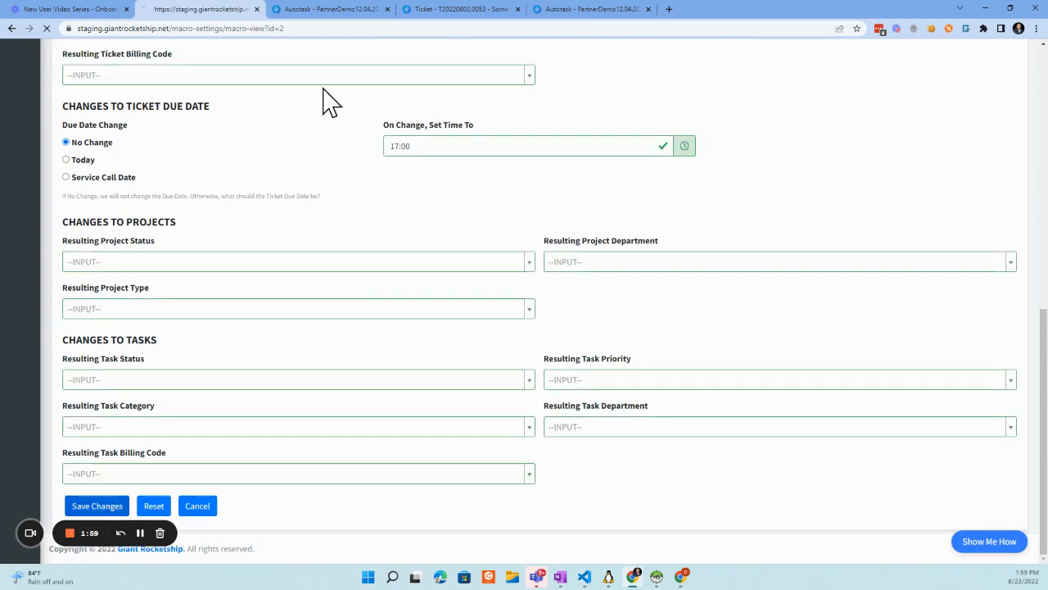
left_click(589, 9)
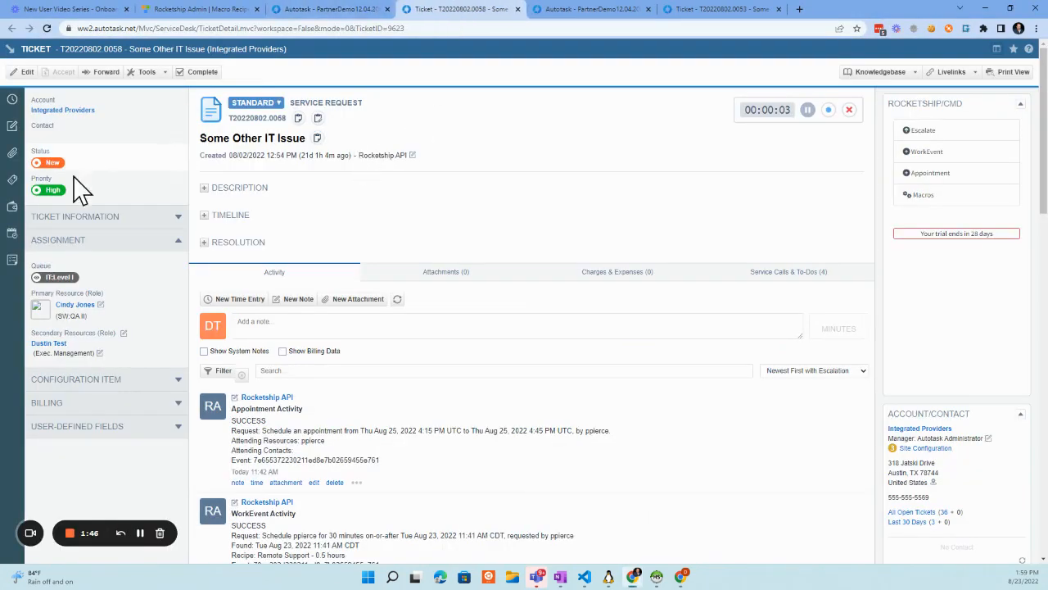
Glance at the GRS Workboard, then return to ticket T20220802.0058, still showing New
left_click(328, 10)
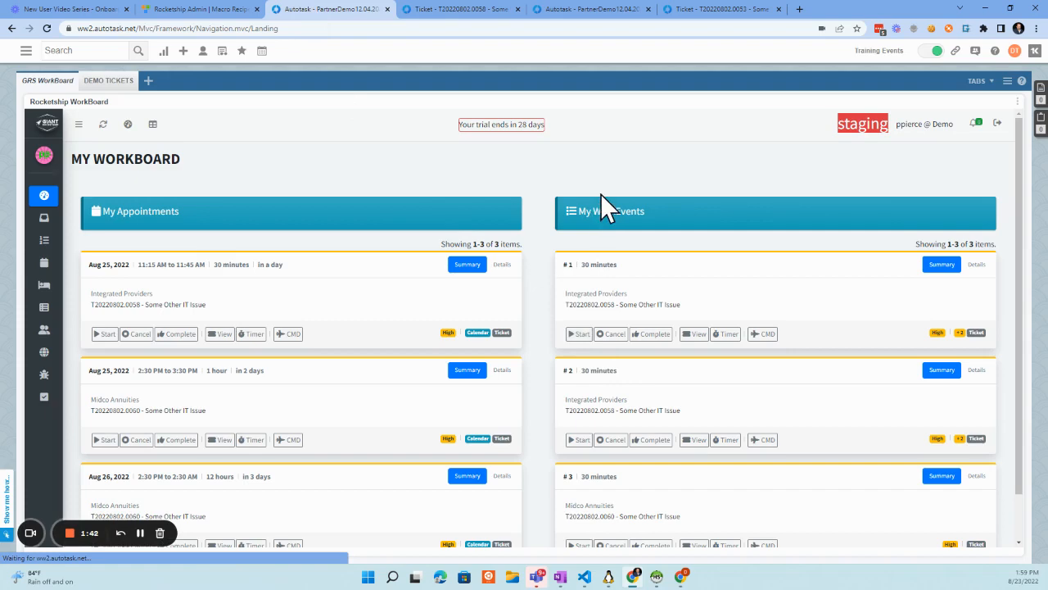
left_click(580, 335)
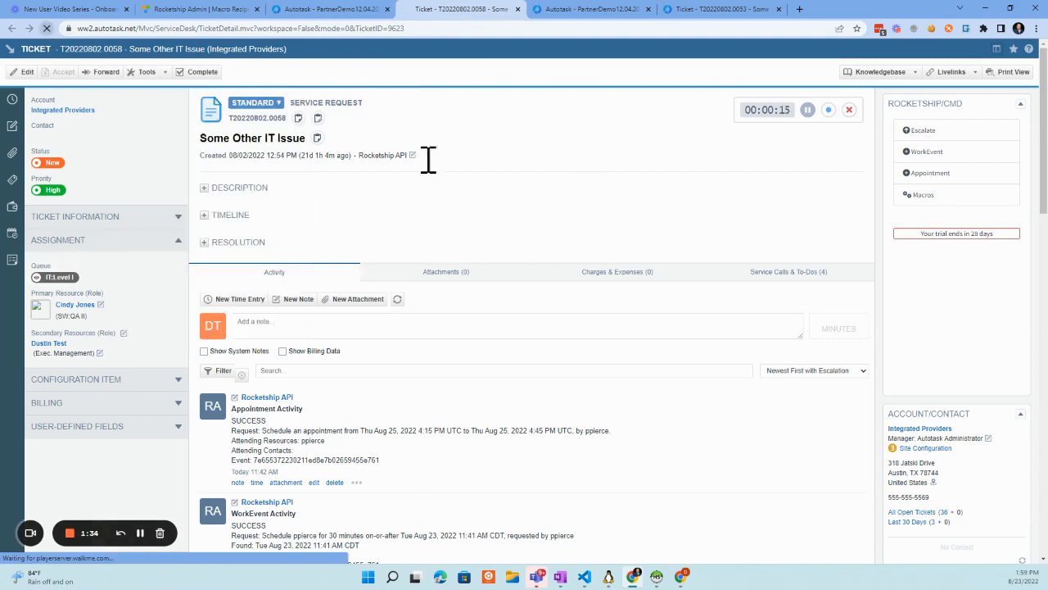
mouse_move(547, 146)
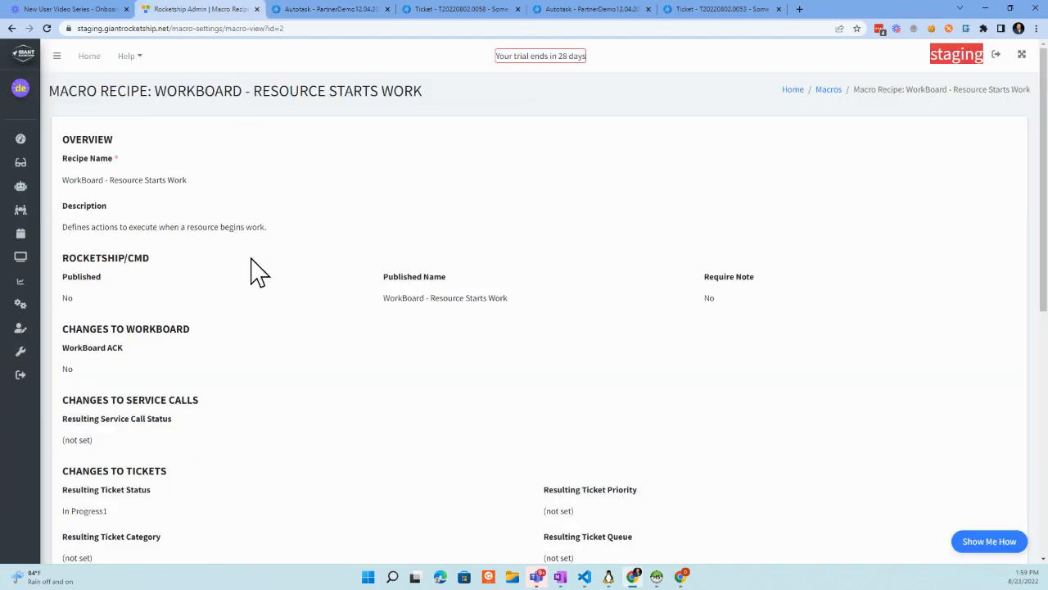
Return to the macro list to reach WorkBoard - Resource Completes Work with service call status Complete
scroll("down", 3)
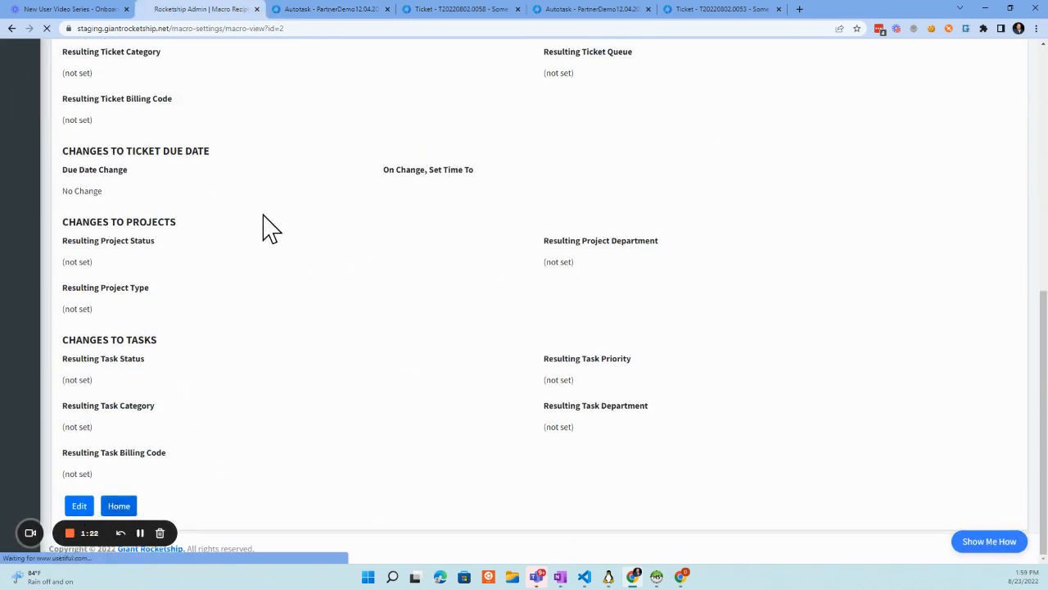
left_click(118, 504)
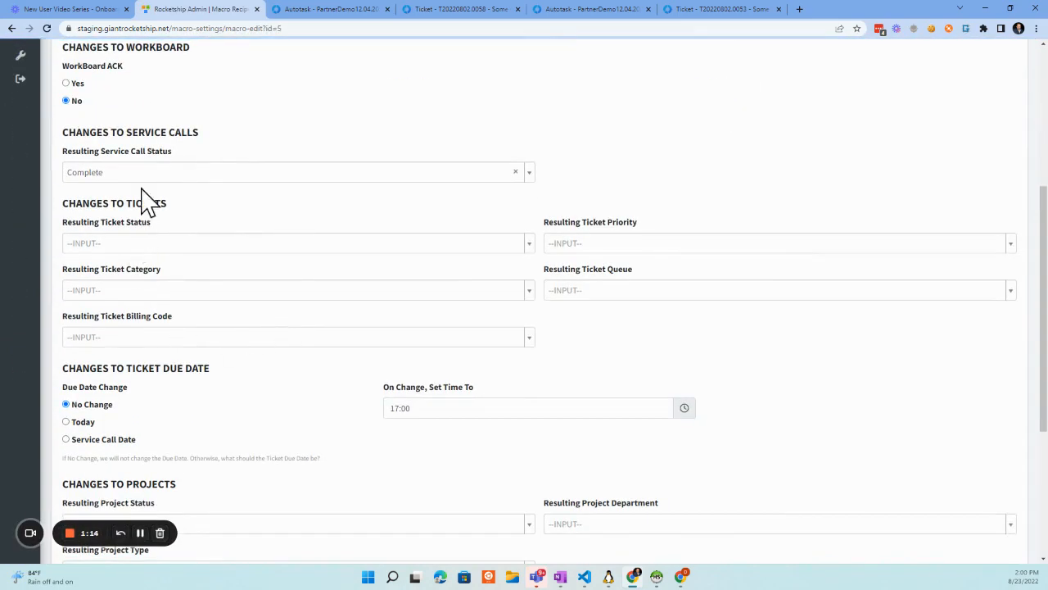
mouse_move(147, 252)
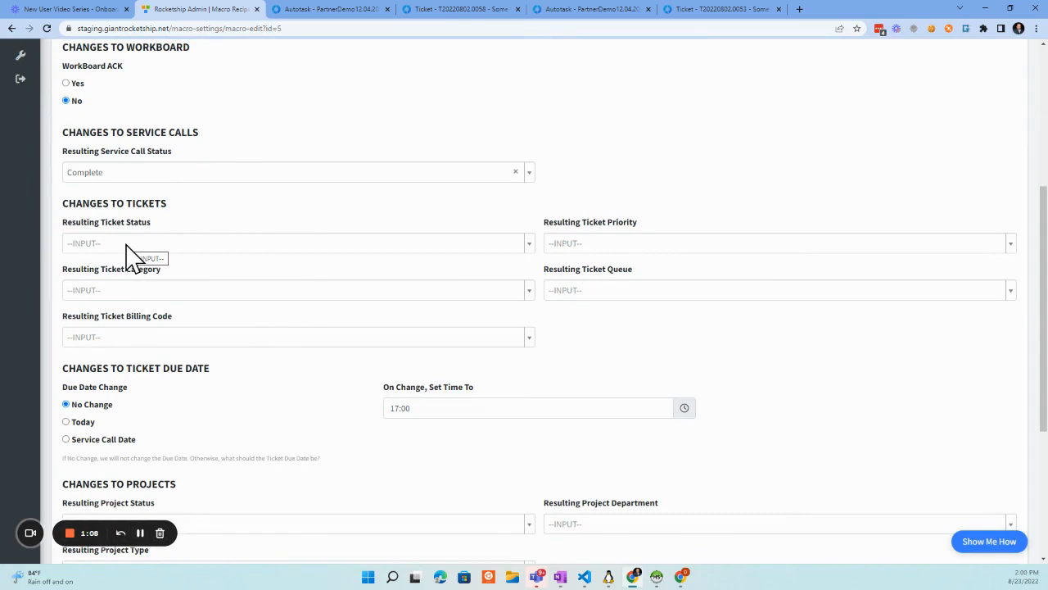
mouse_move(155, 177)
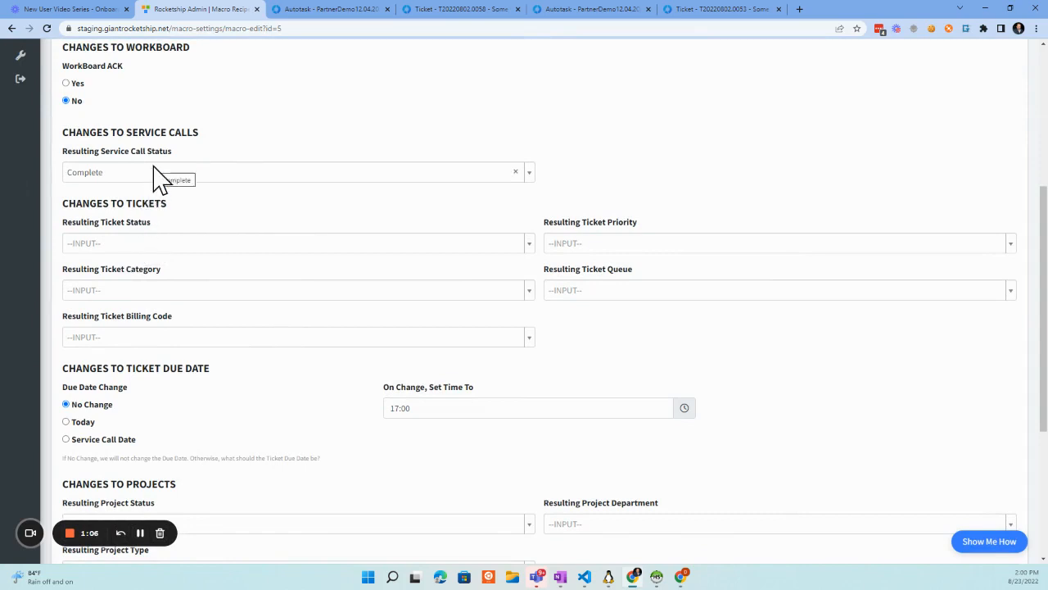
mouse_move(577, 13)
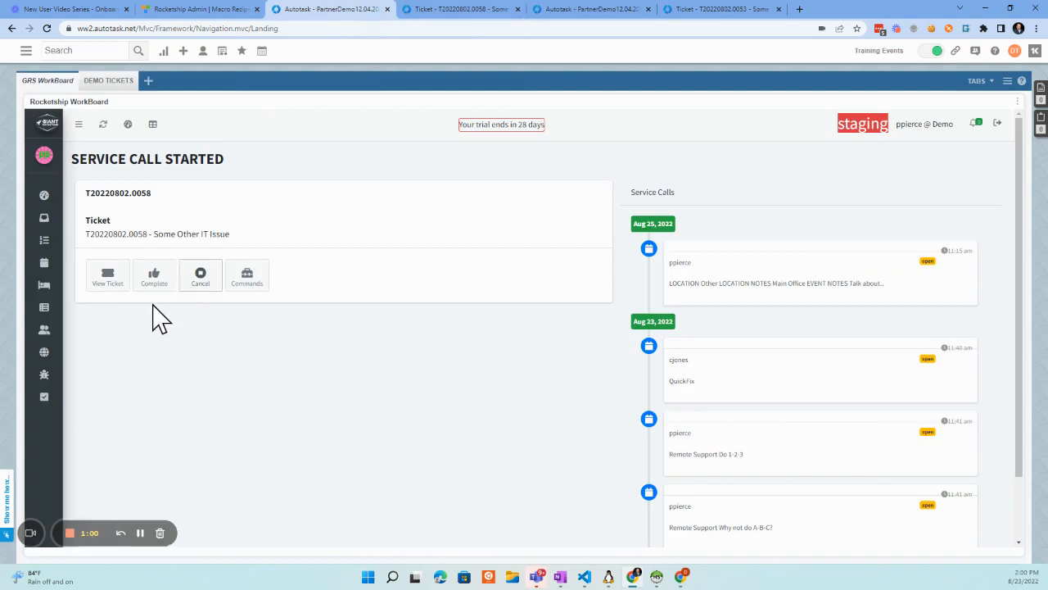
mouse_move(303, 118)
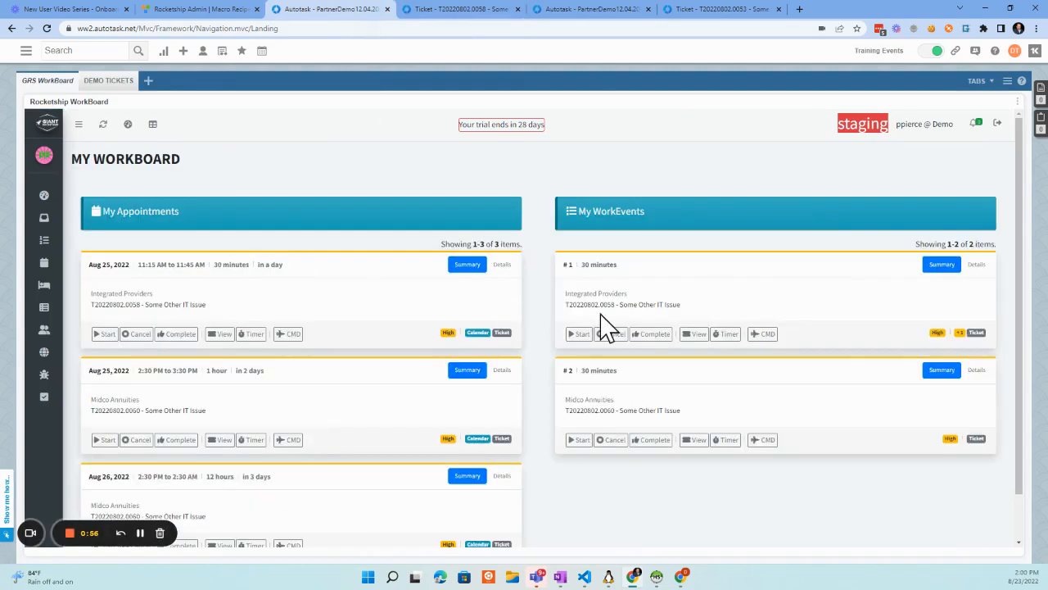
mouse_move(630, 298)
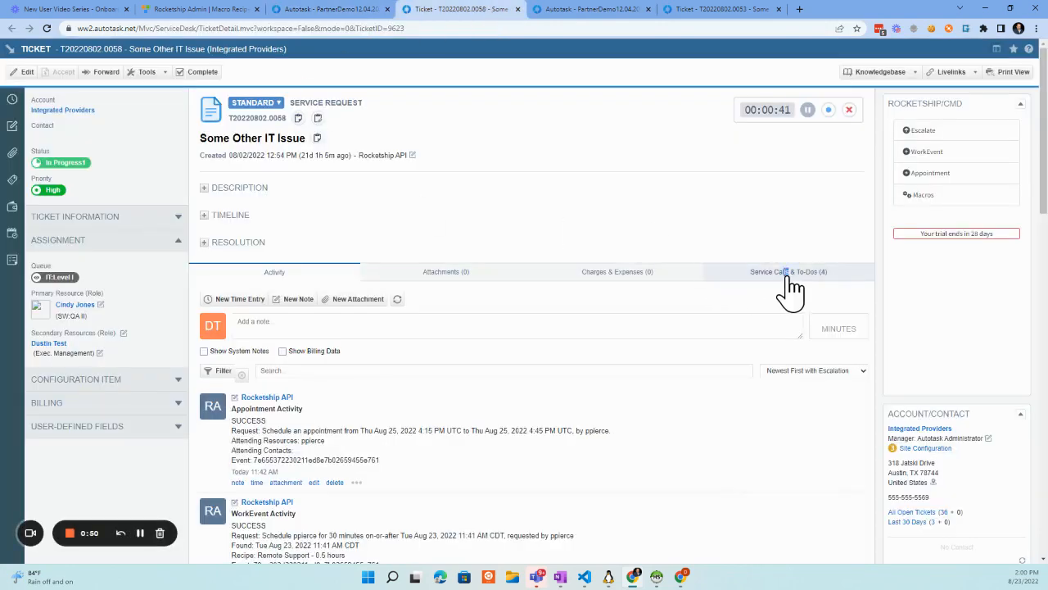
Show the Service Calls & To-Dos of the now In Progress ticket T20220802.0058
left_click(789, 272)
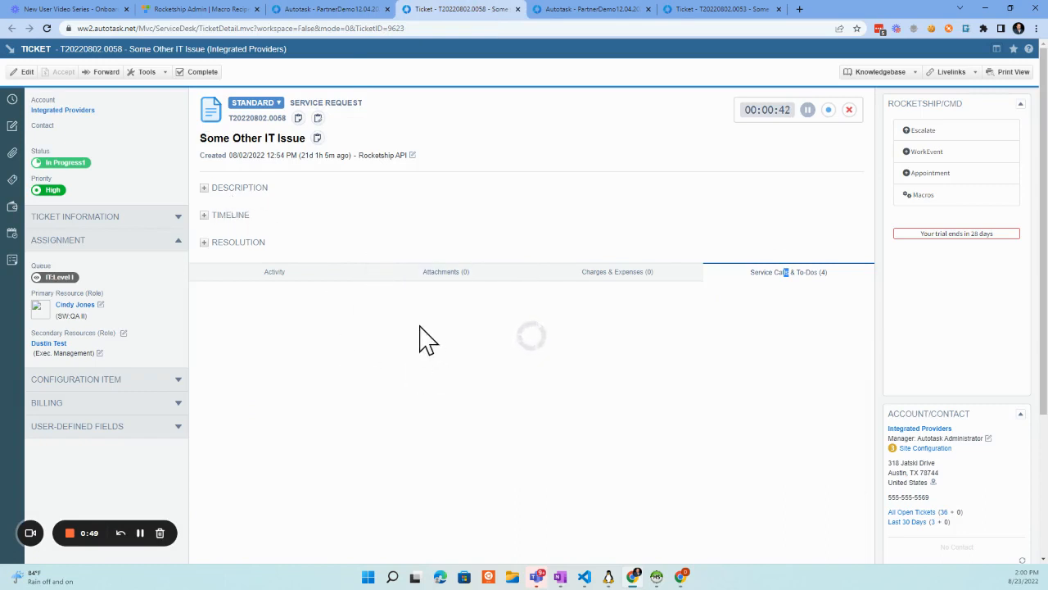
left_click(788, 272)
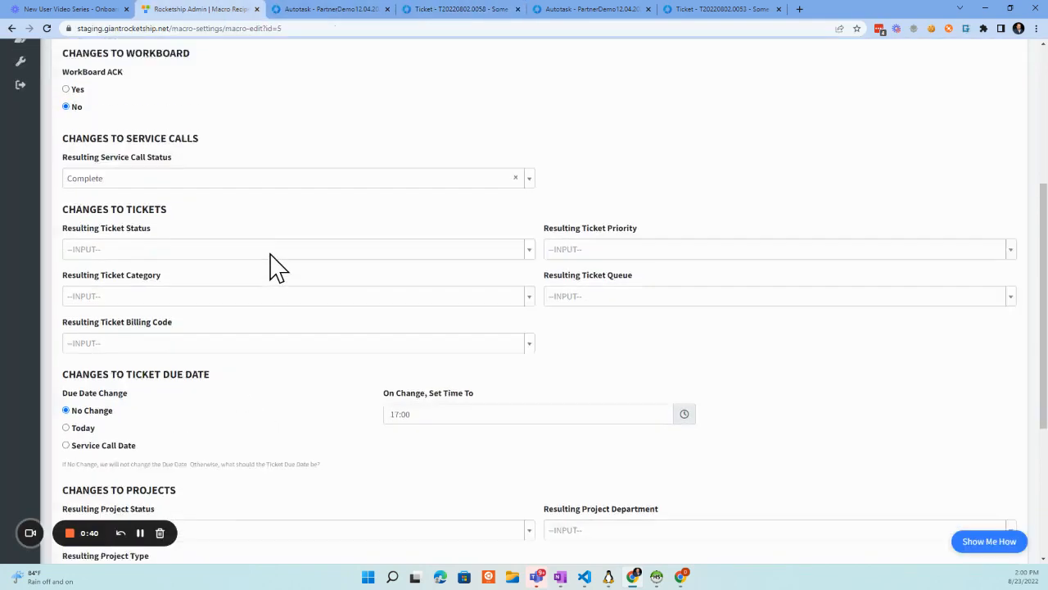
Scroll to the top of the Resource Completes Work macro, then switch back to the Autotask workboard
scroll("up", 3)
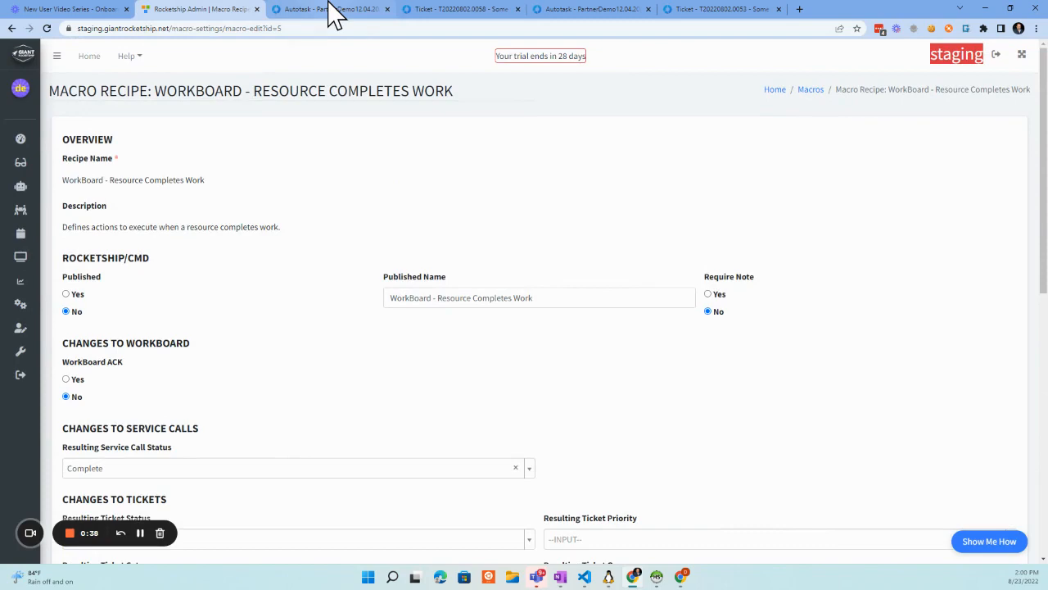
left_click(328, 10)
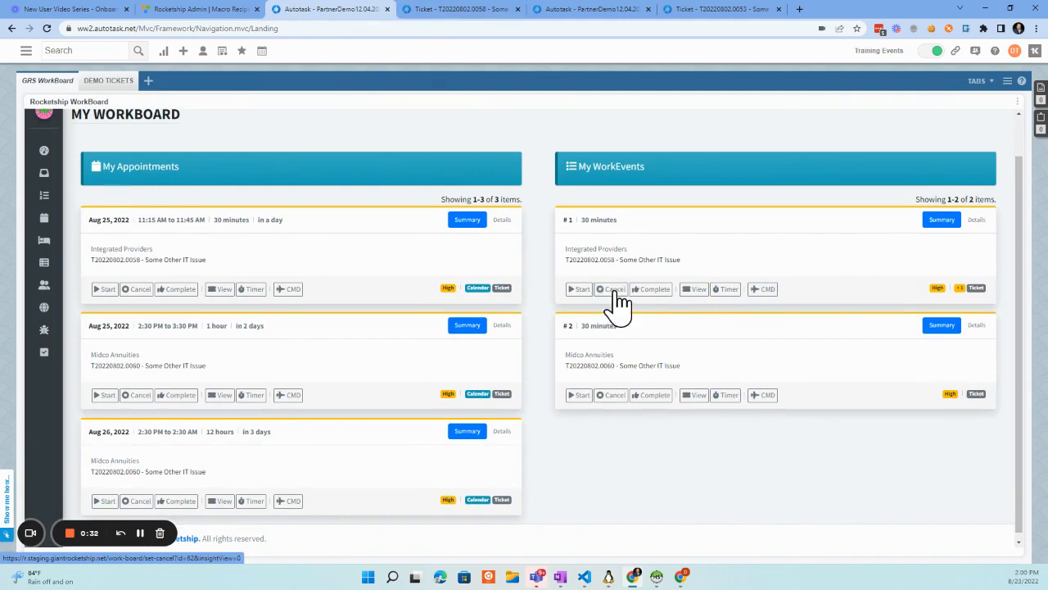
mouse_move(717, 324)
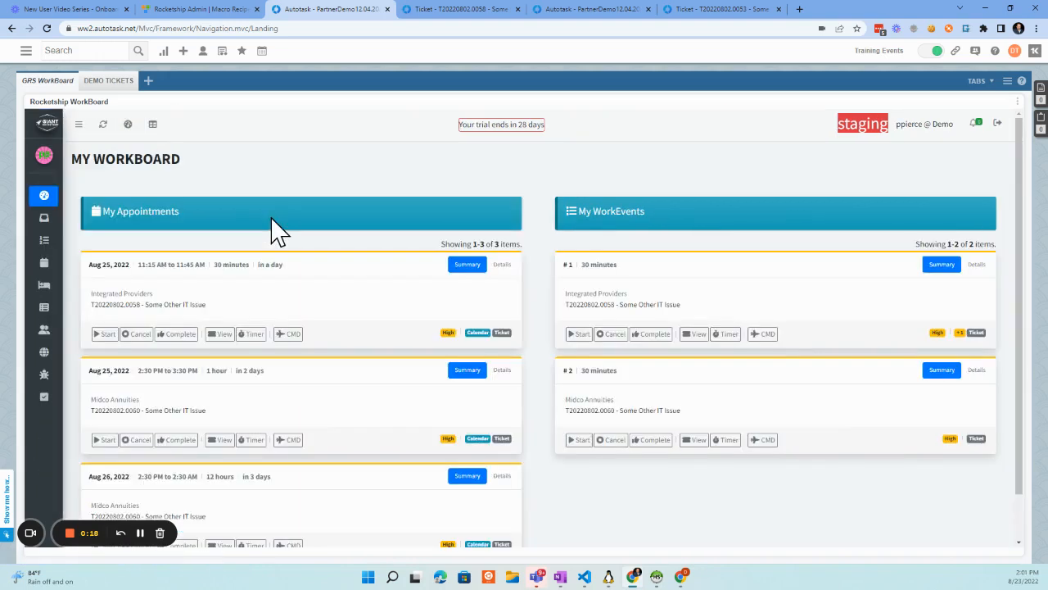
scroll("down", 3)
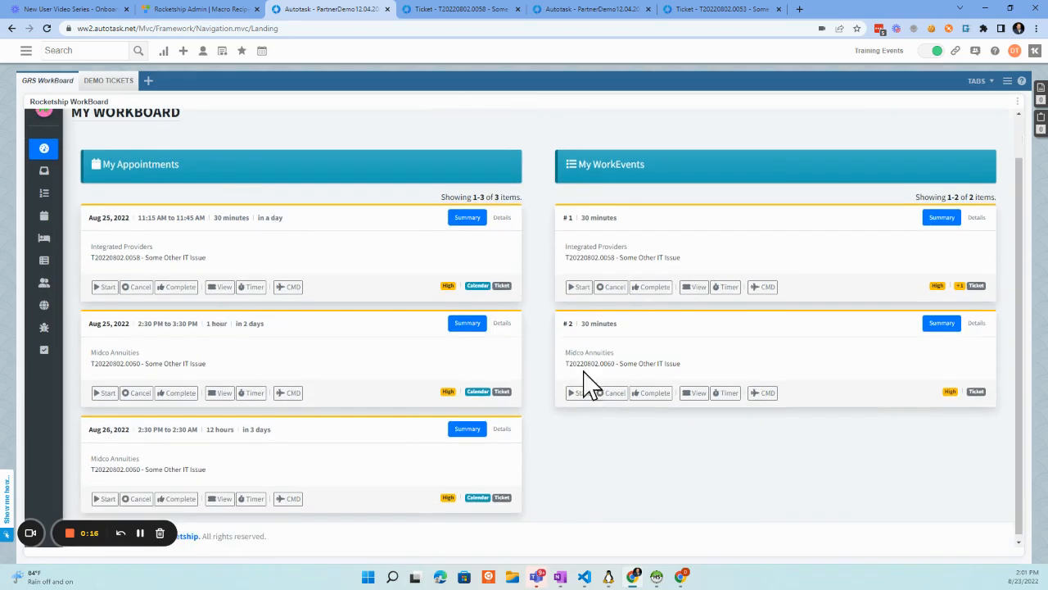
mouse_move(630, 226)
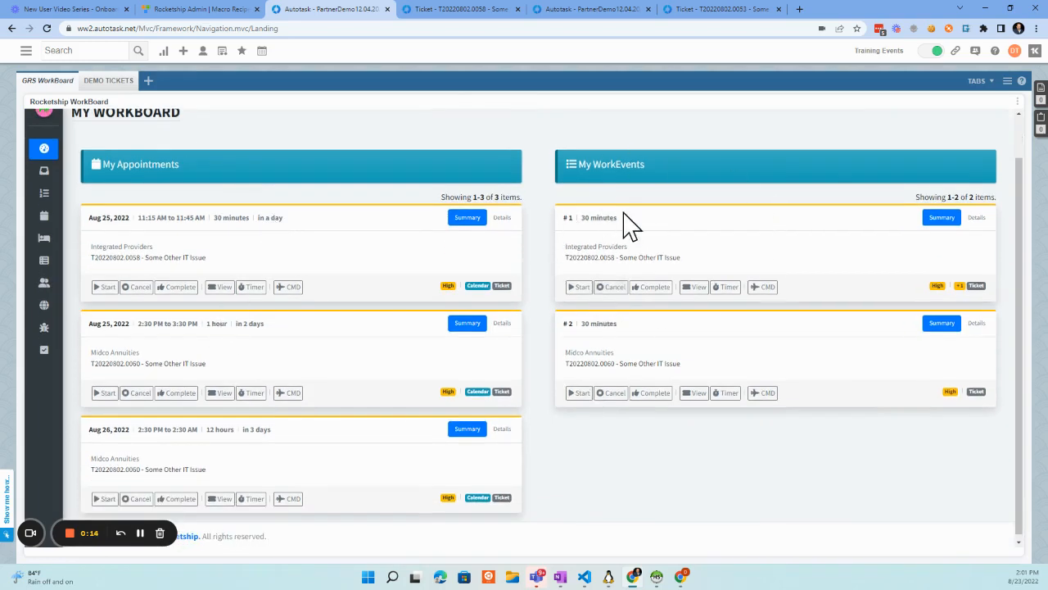